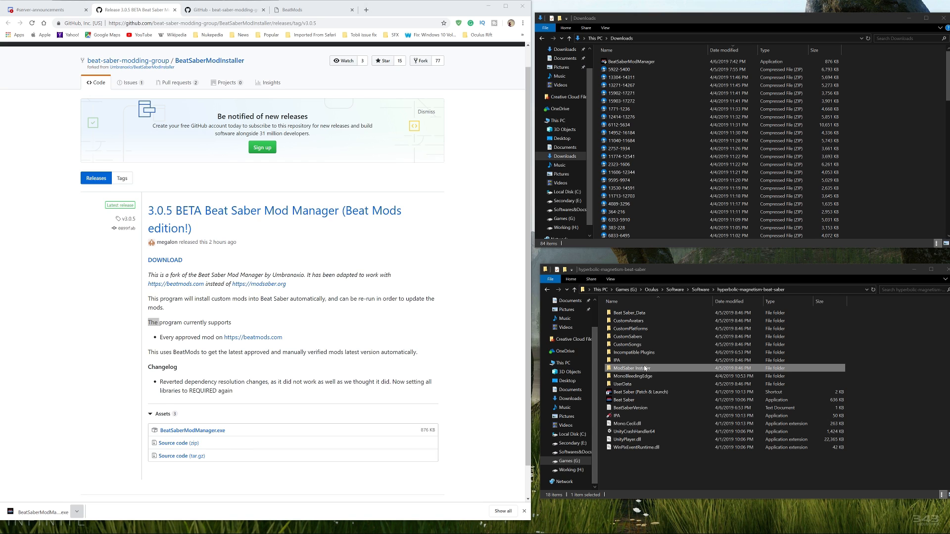
Step: Uninstall the old ModSaber Installer from inside its folder in the game directory
double_click(629, 368)
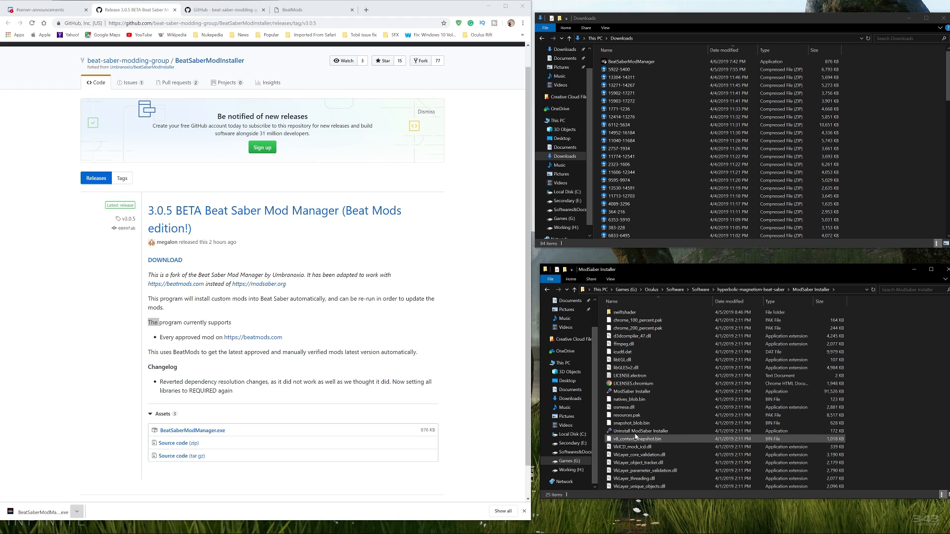
left_click(644, 430)
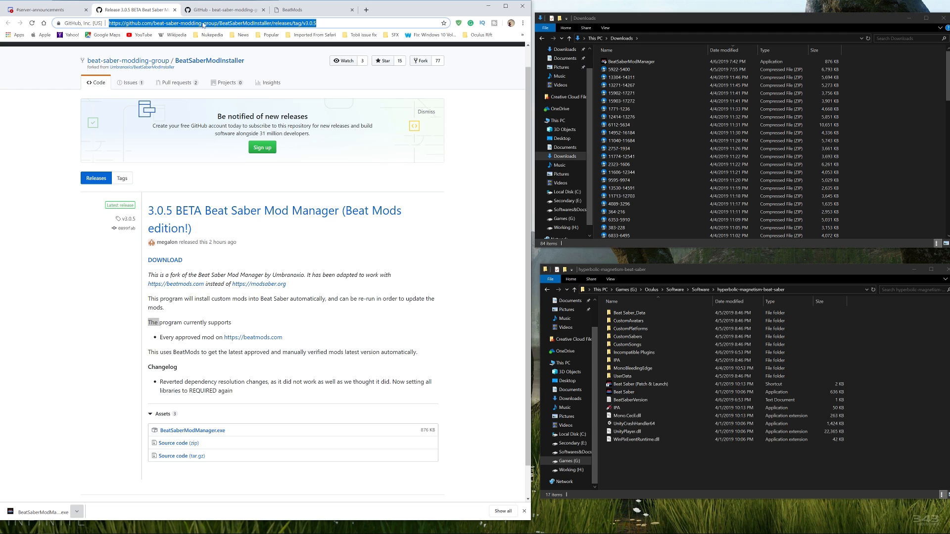
mouse_move(164, 58)
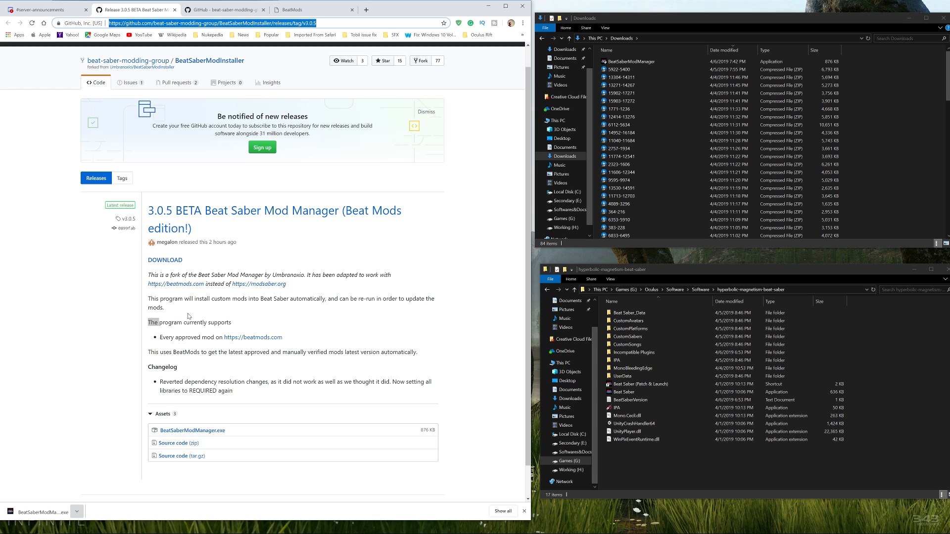
scroll("down", 3)
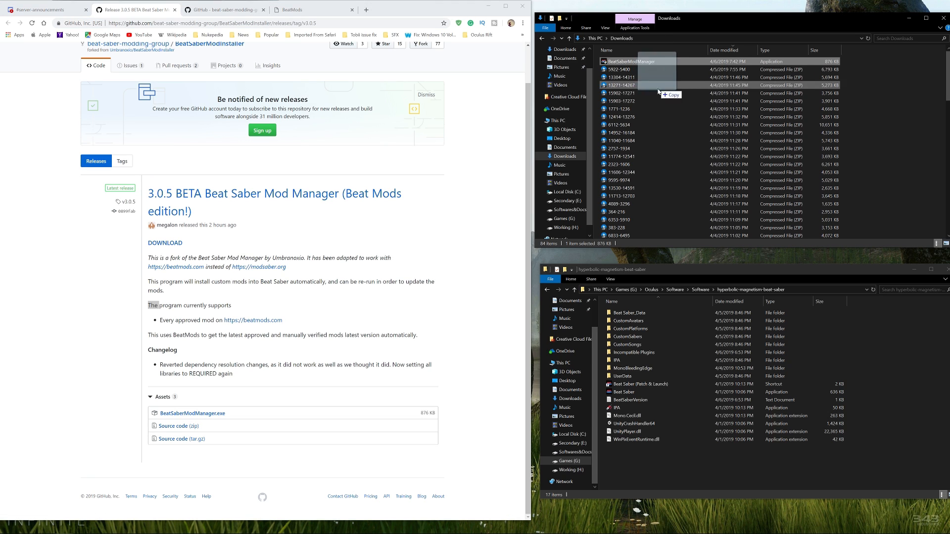
Step: Copy BeatSaberModManager from Downloads into the game folder and run it anyway past the Windows warning
left_click_drag(657, 73, 651, 437)
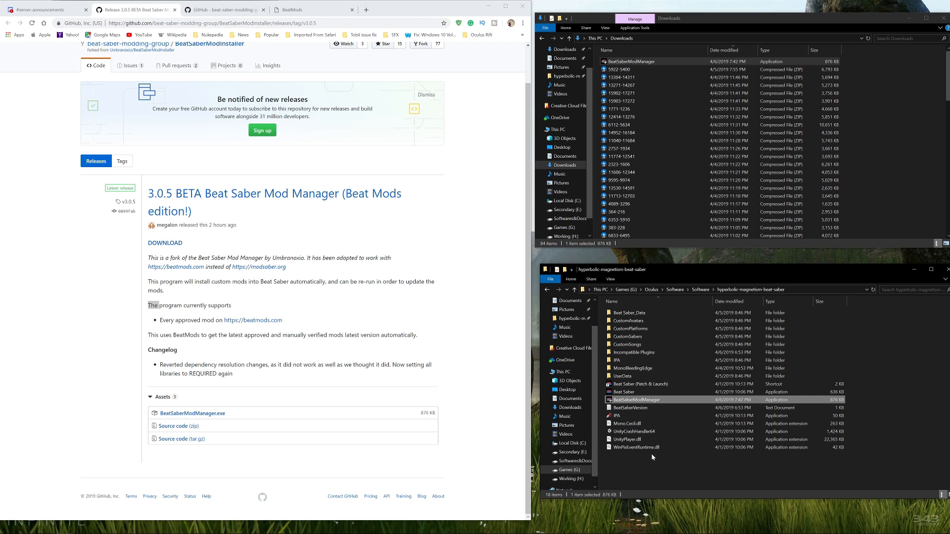
mouse_move(635, 400)
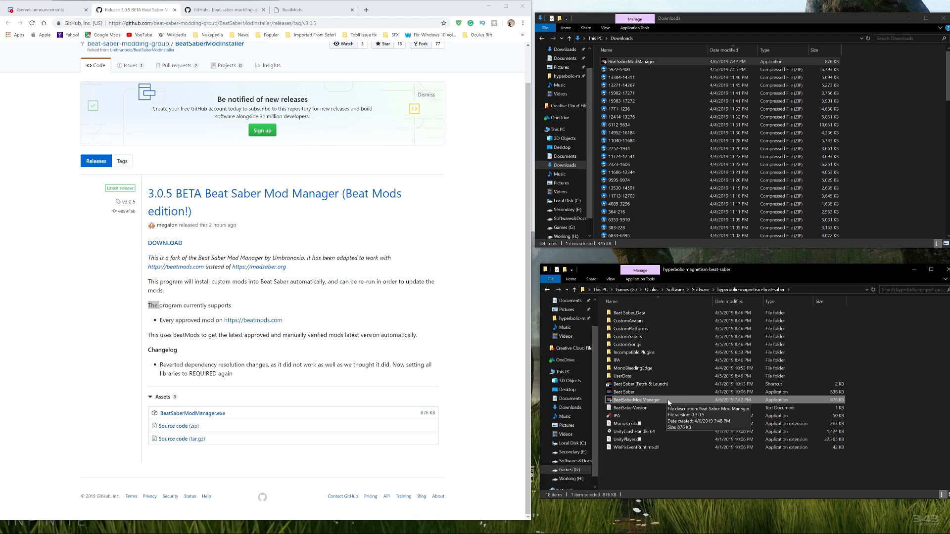
double_click(635, 400)
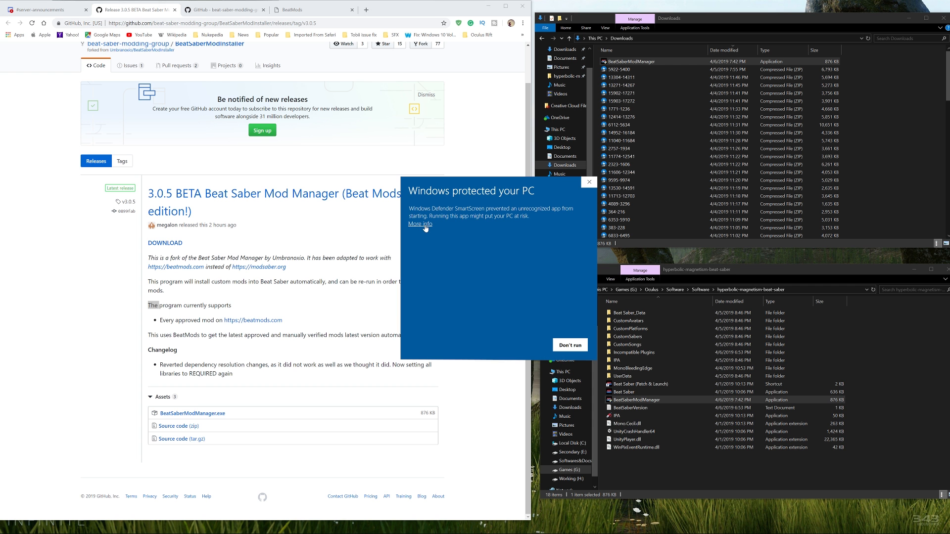
left_click(420, 223)
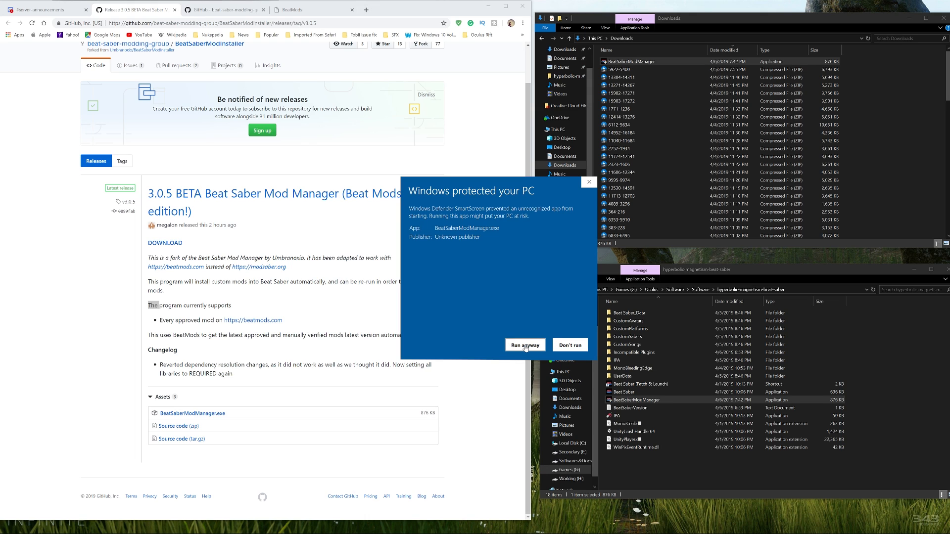
left_click(524, 344)
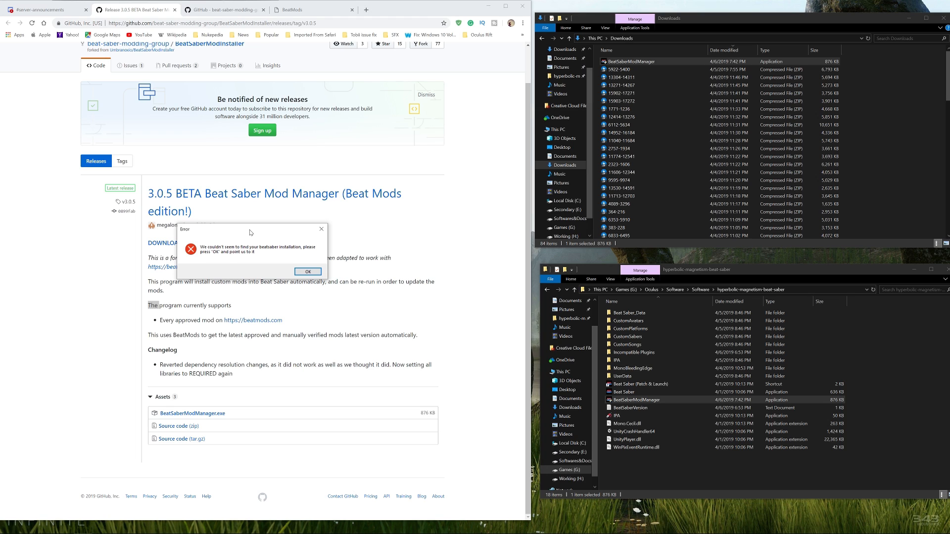
mouse_move(287, 242)
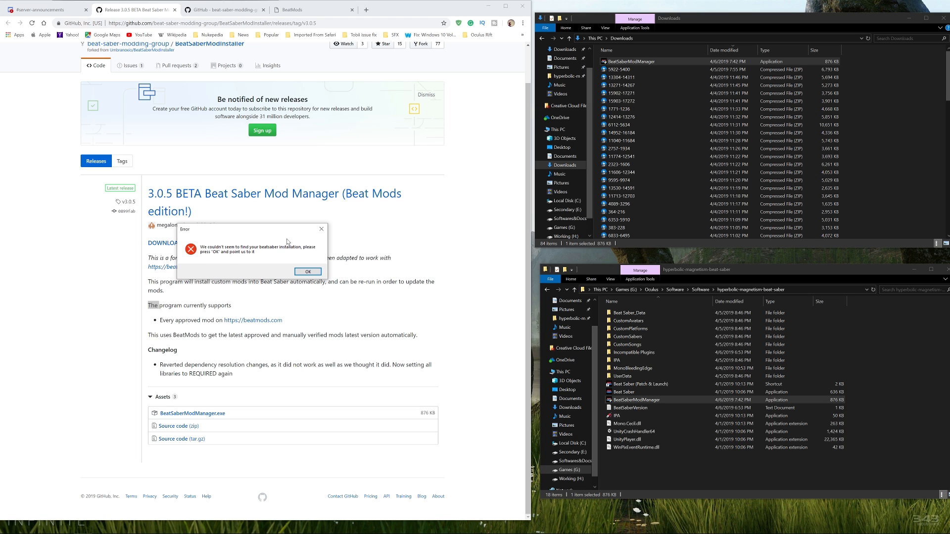
Step: Dismiss the missing-install message and choose Games > Oculus > Software > hyperbolic-magnetism-beat-saber as the game folder
left_click(306, 272)
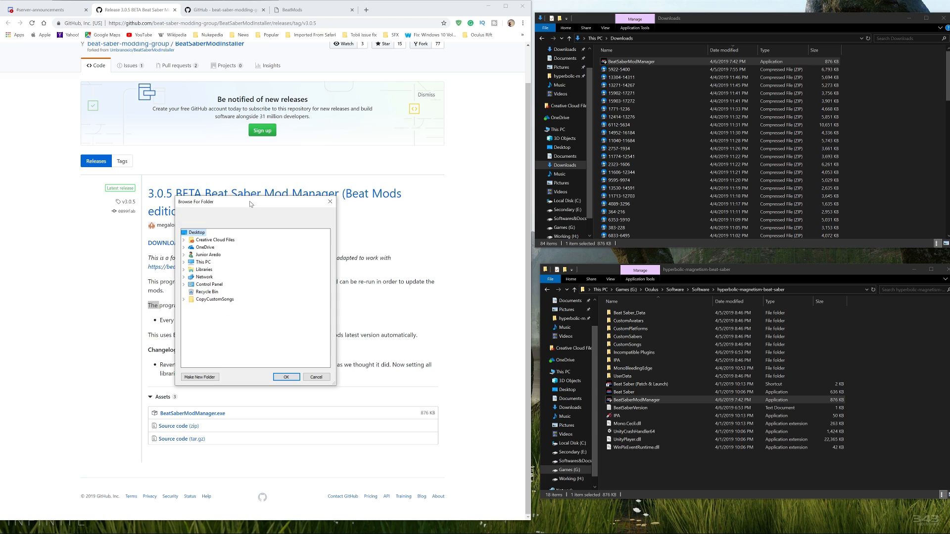
left_click(208, 254)
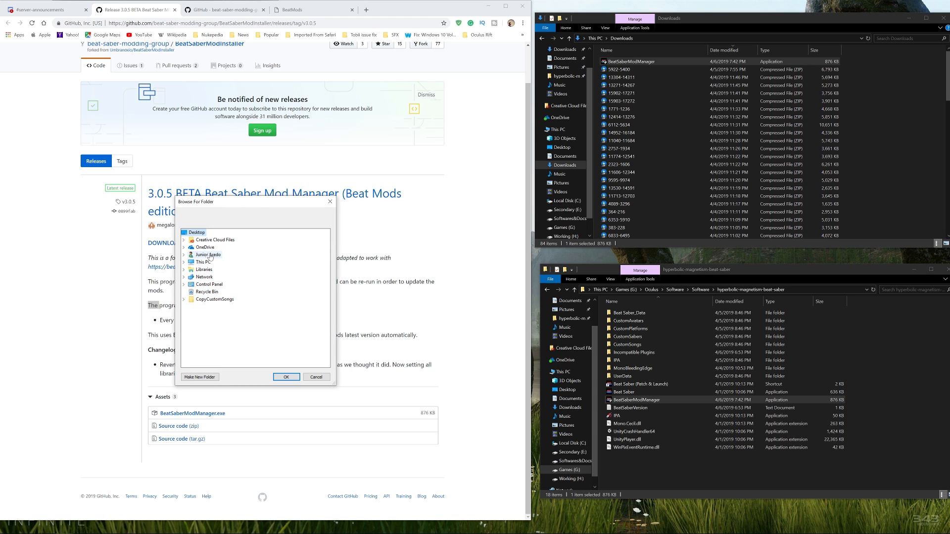
left_click(206, 254)
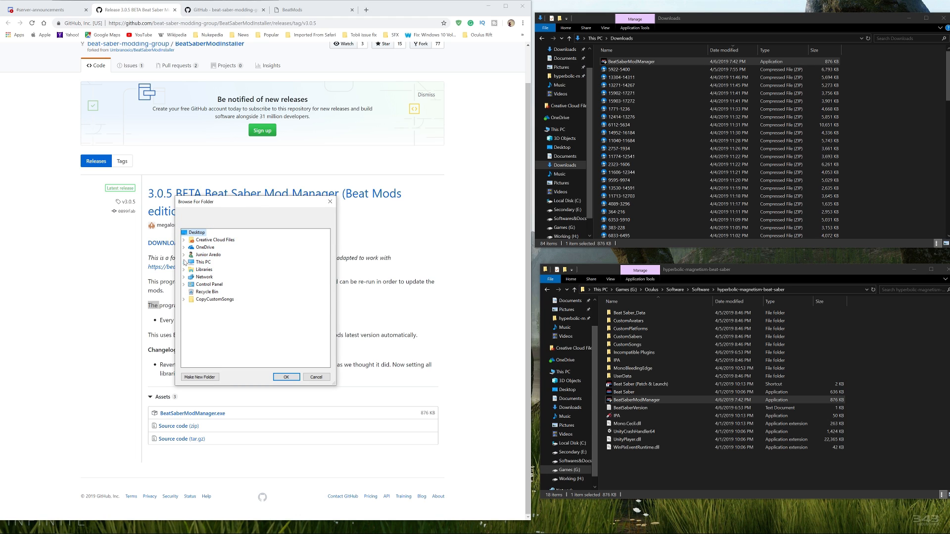
left_click(184, 240)
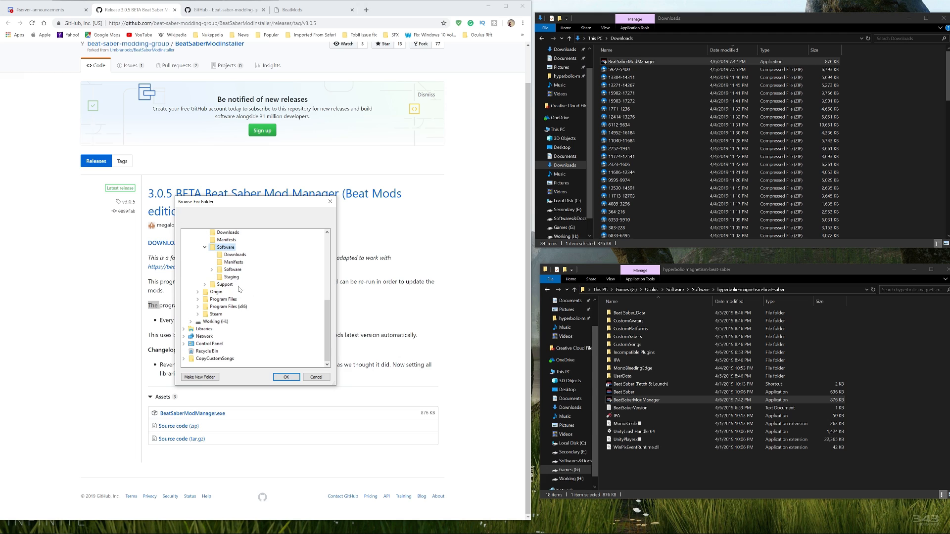
left_click(211, 269)
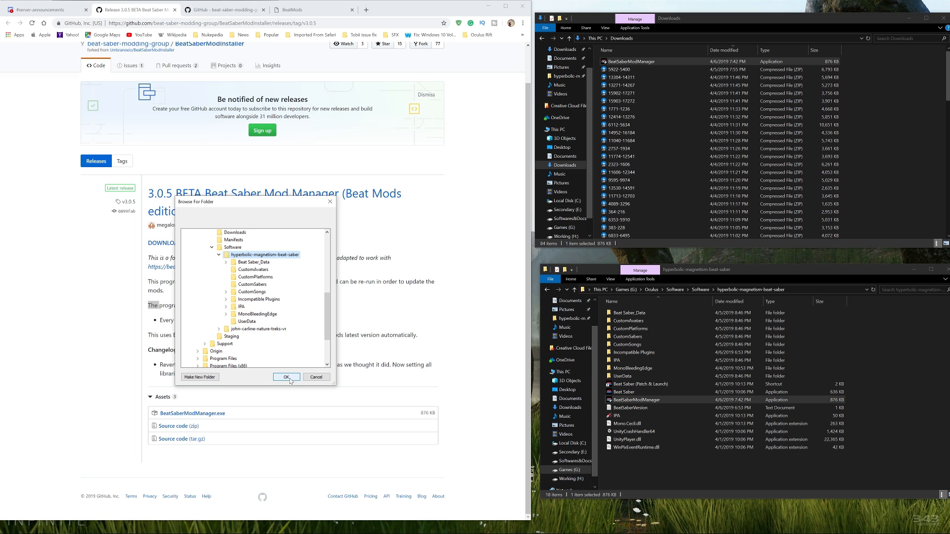
left_click(287, 377)
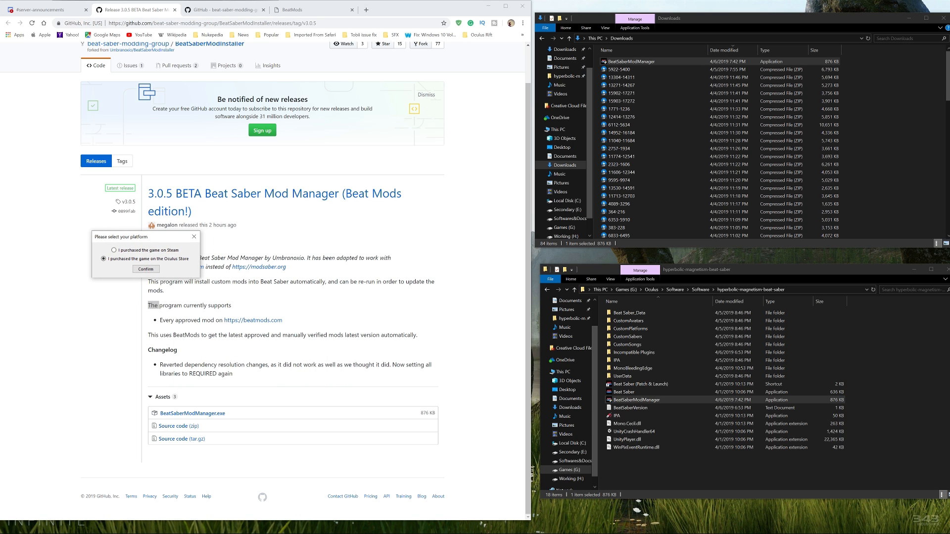
Step: Choose Oculus Store as the platform and confirm so the mod list loads
left_click(146, 269)
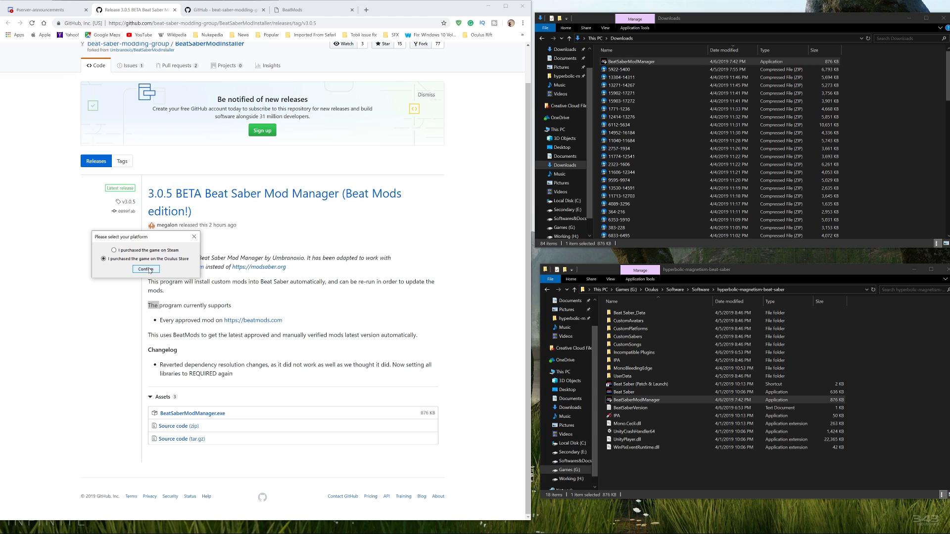
left_click(145, 269)
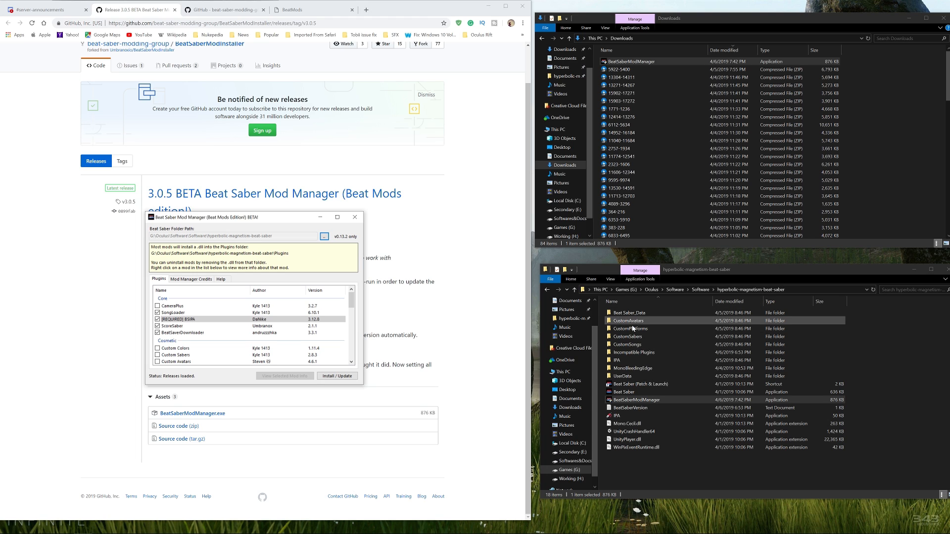
Step: Browse the Plugins list to reach PracticePlugin and Intro Skip for ticking
left_click(634, 352)
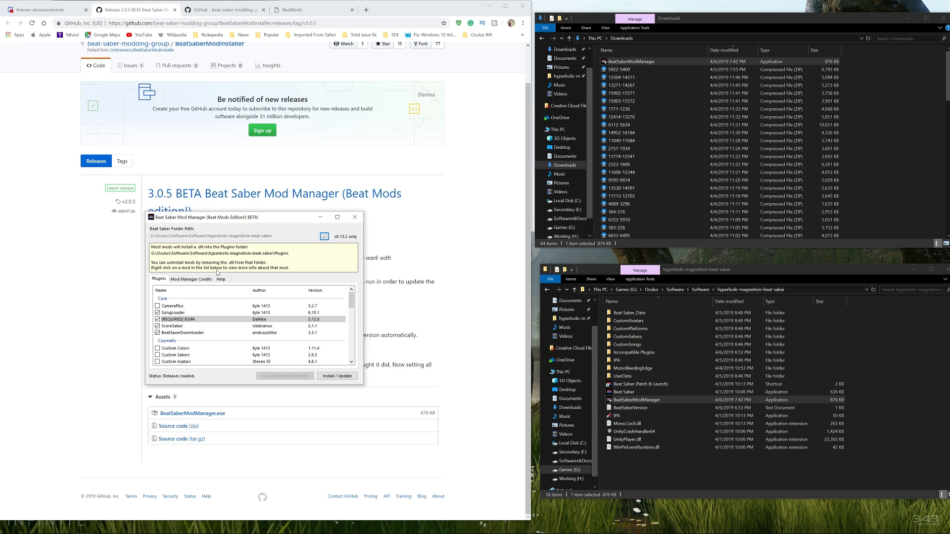
mouse_move(276, 386)
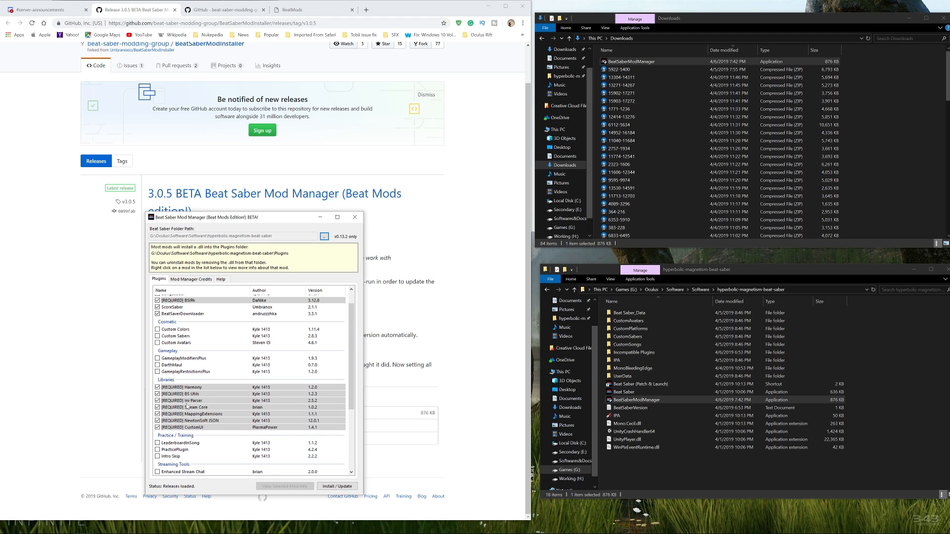
scroll("down", 3)
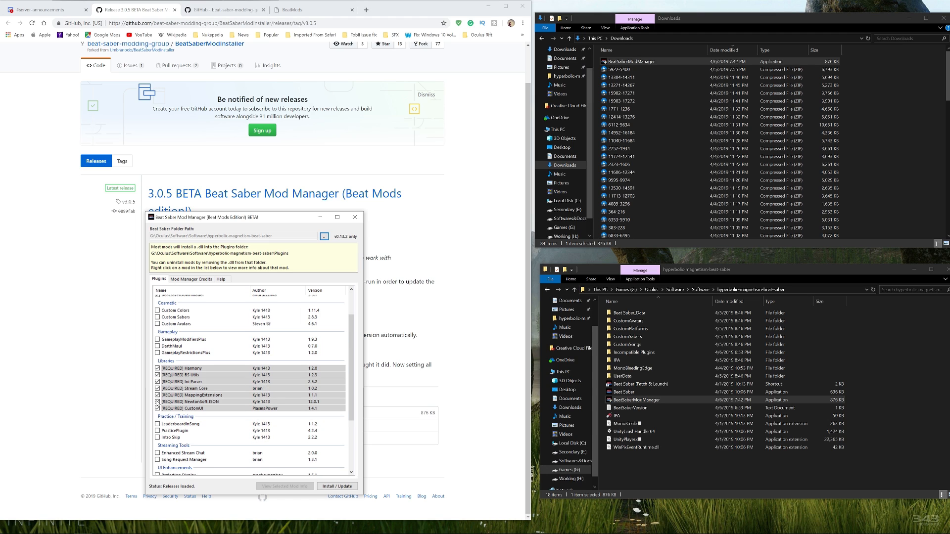
mouse_move(203, 382)
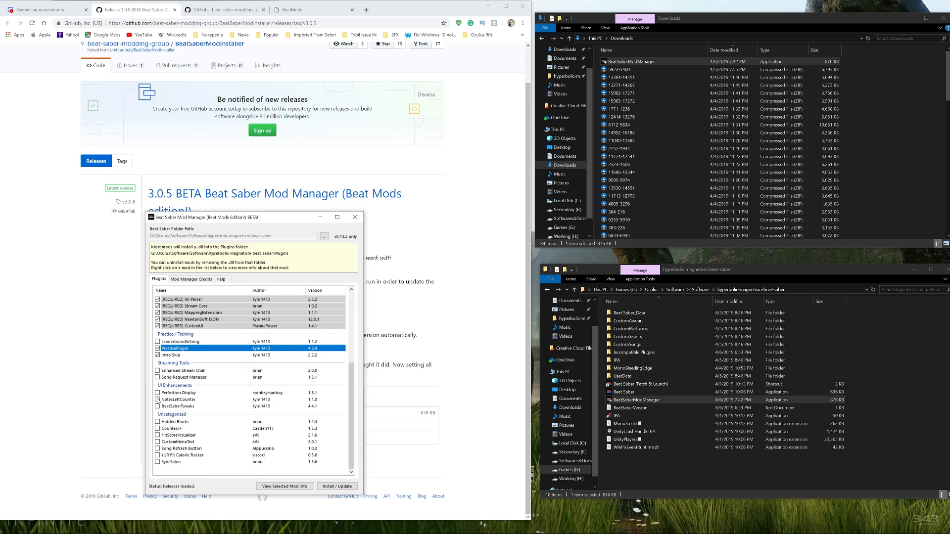
mouse_move(157, 452)
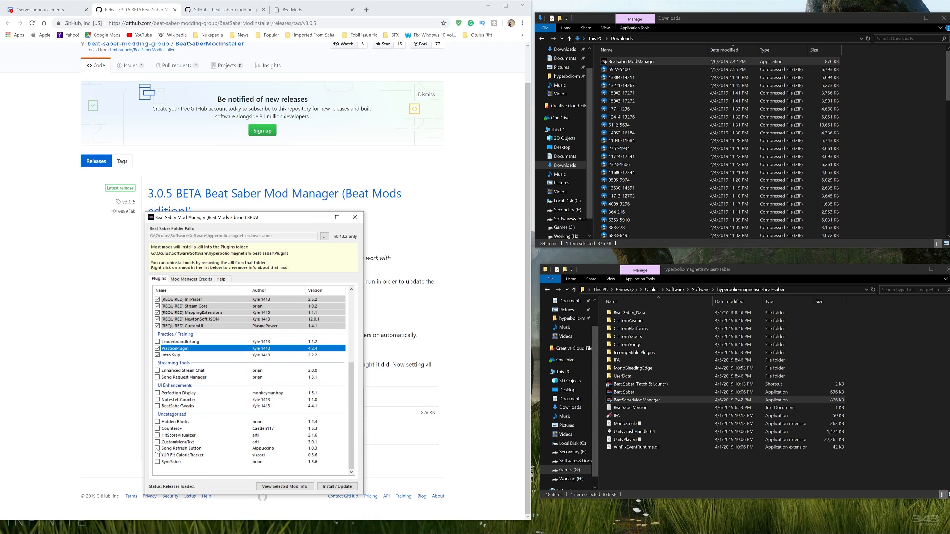
Step: Tick SyncSaber, review its mod info, and install all selected mods into the game
left_click(172, 462)
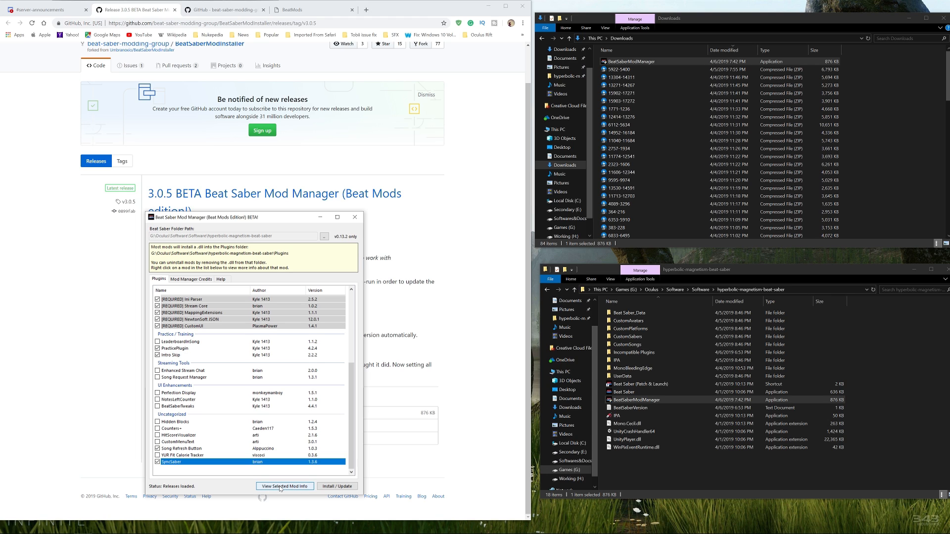
left_click(284, 486)
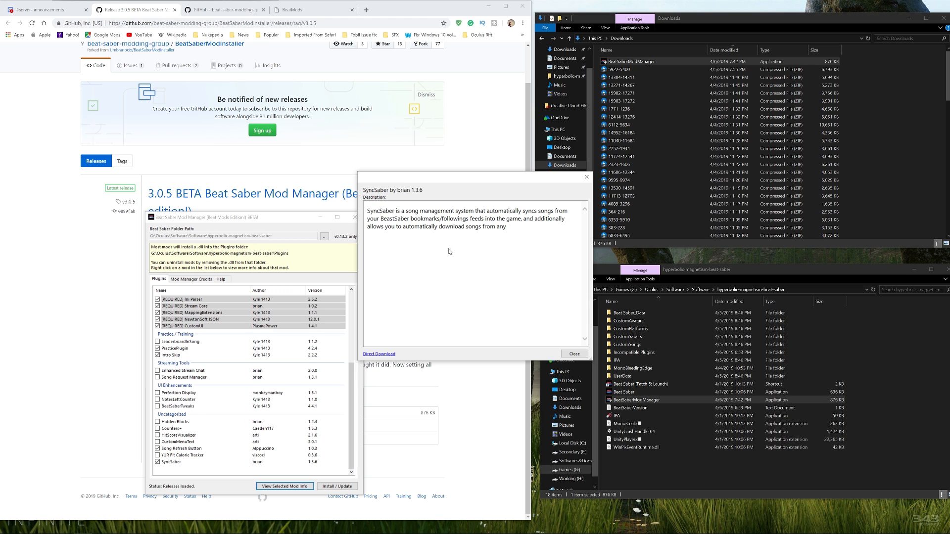
mouse_move(527, 327)
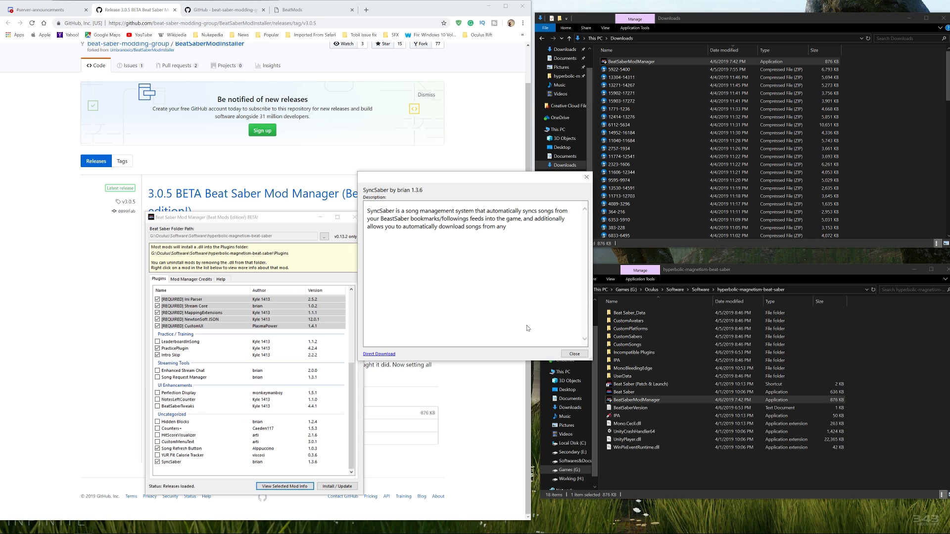
left_click(573, 354)
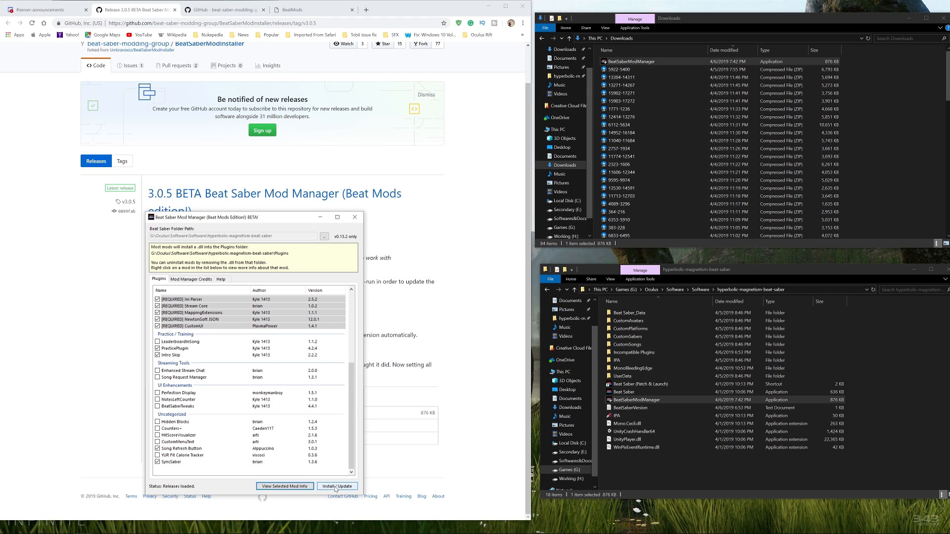
left_click(336, 486)
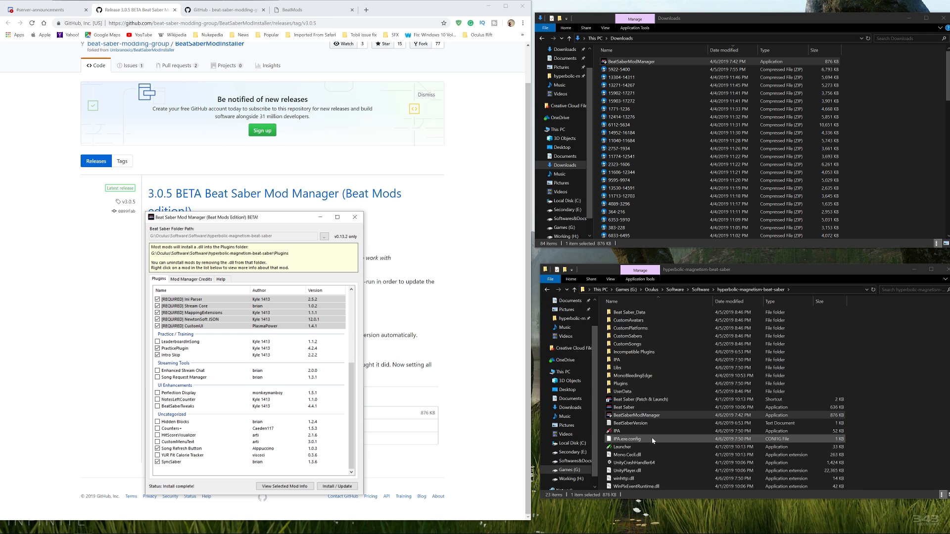
Step: Start modded Beat Saber from the game's Launcher file in Explorer
left_click(621, 447)
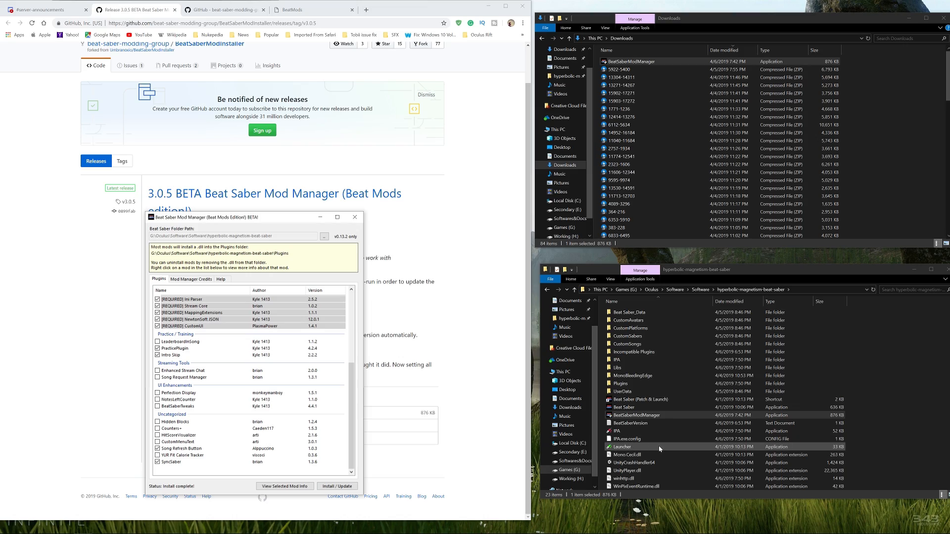
left_click(622, 447)
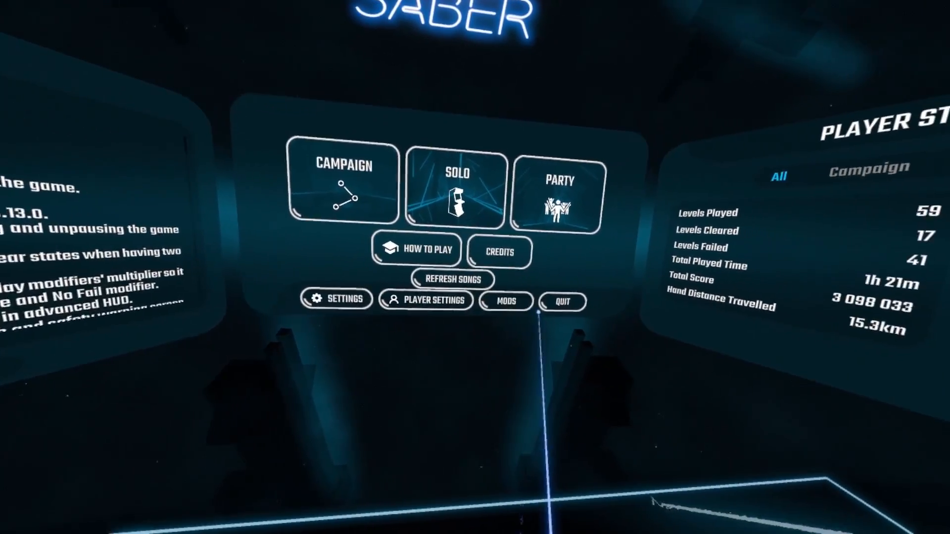
Step: Enter the in-game Mods menu and its More Songs browser of downloadable custom songs
left_click(504, 301)
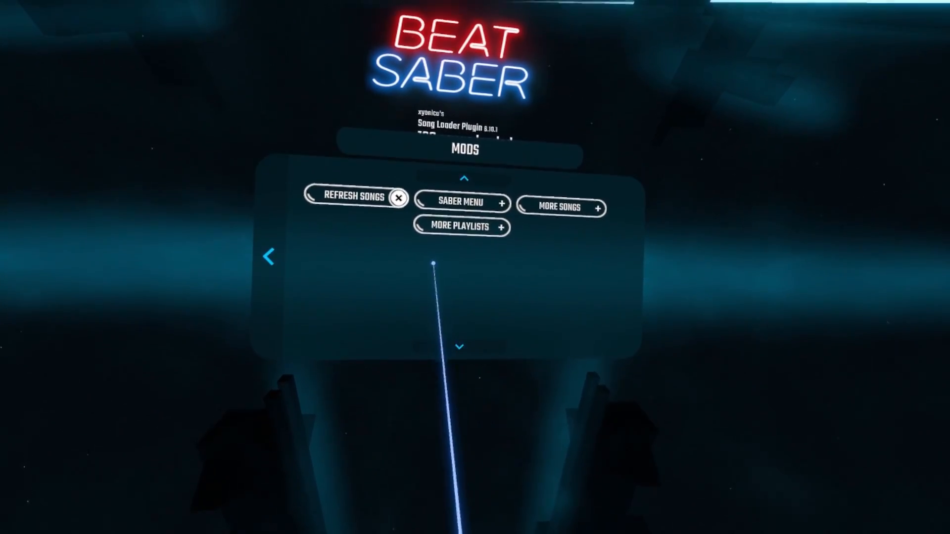
left_click(461, 202)
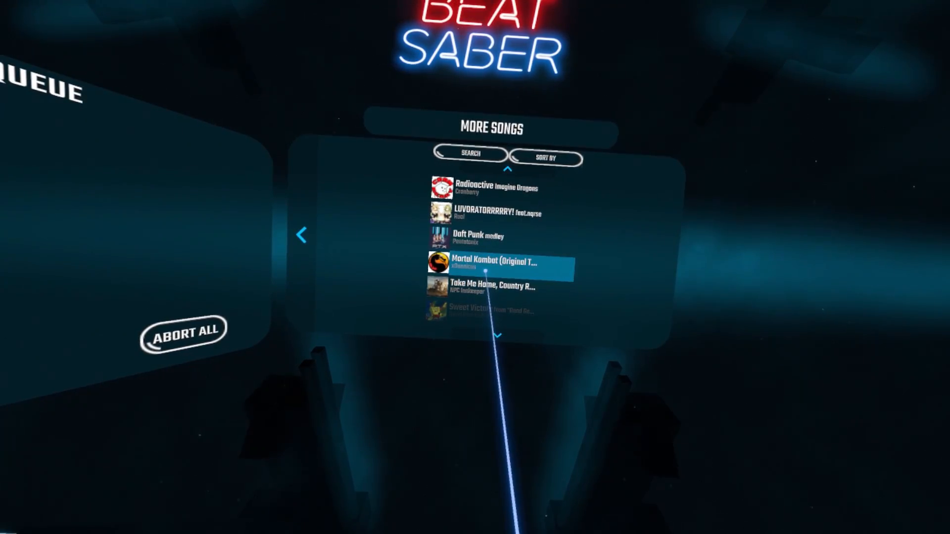
Step: Download the Mortal Kombat custom song from the More Songs browser
left_click(496, 263)
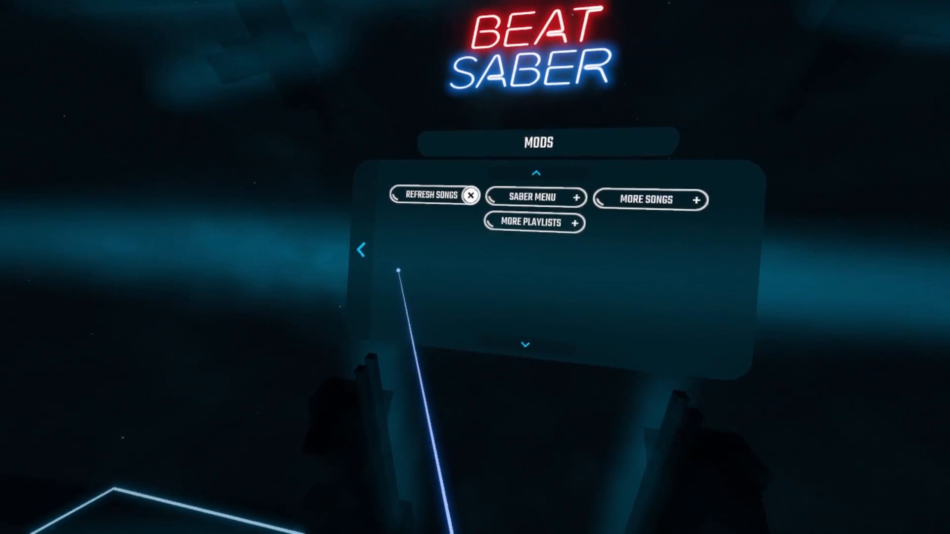
Step: View Best K-Pop Maps Vol 1 under More Playlists, go back, and refresh so 121 songs load
left_click(533, 222)
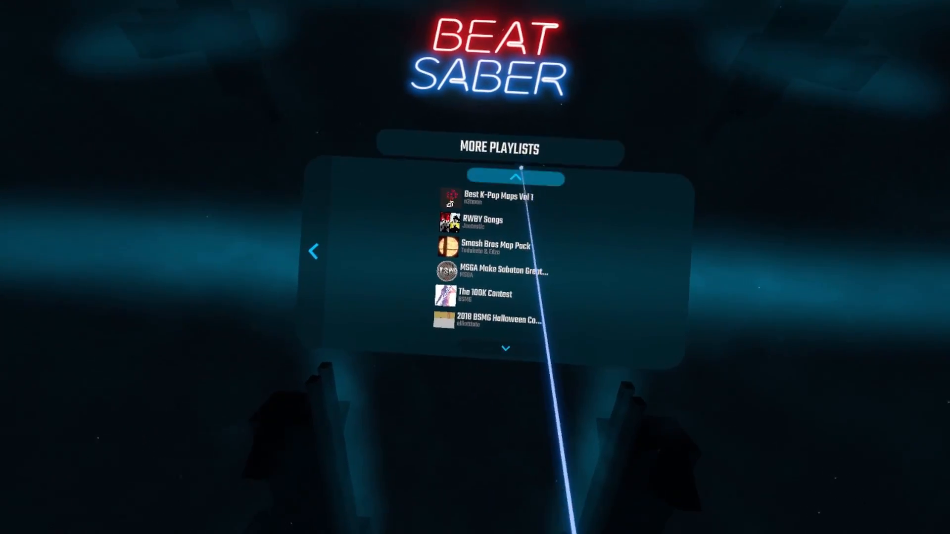
left_click(487, 198)
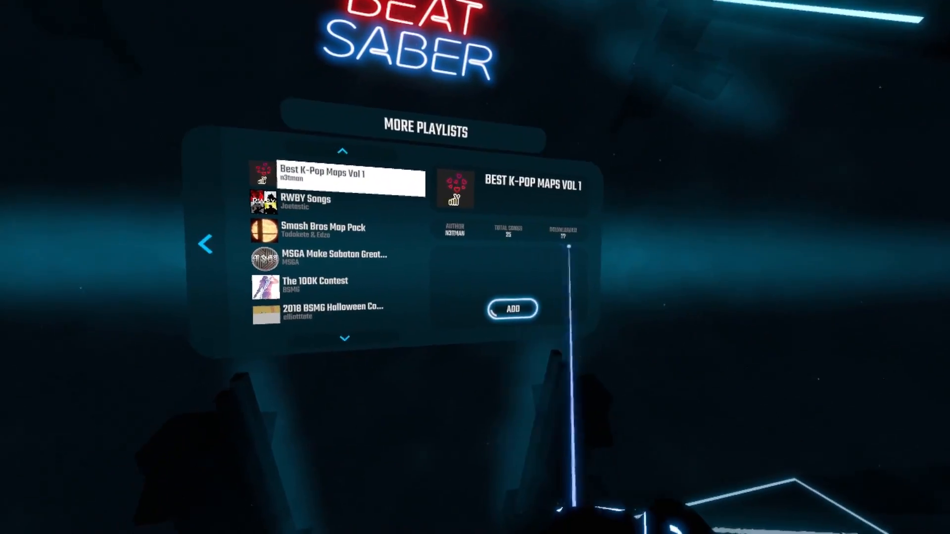
left_click(306, 202)
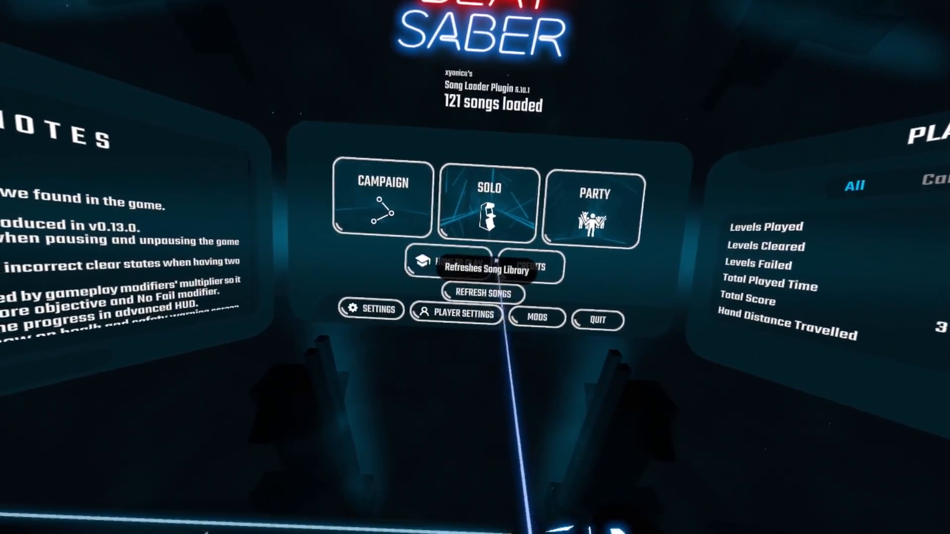
left_click(487, 206)
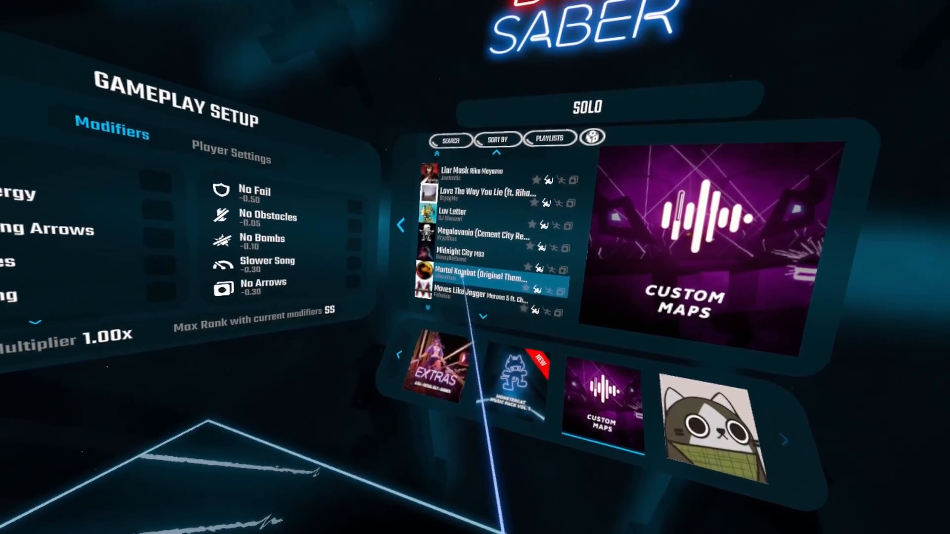
Step: Preview Megalovania's details in Custom Maps, then switch to the desktop Mod Manager window
left_click(476, 227)
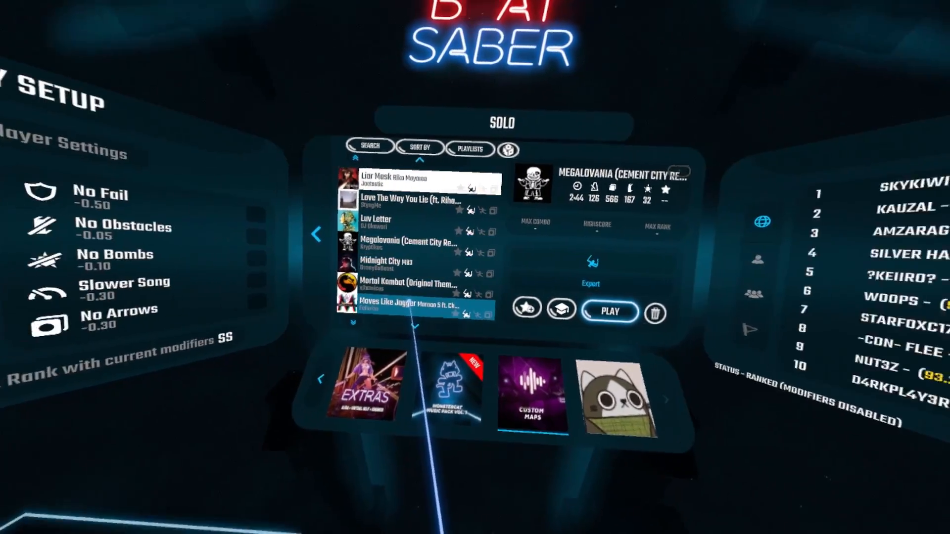
left_click(611, 311)
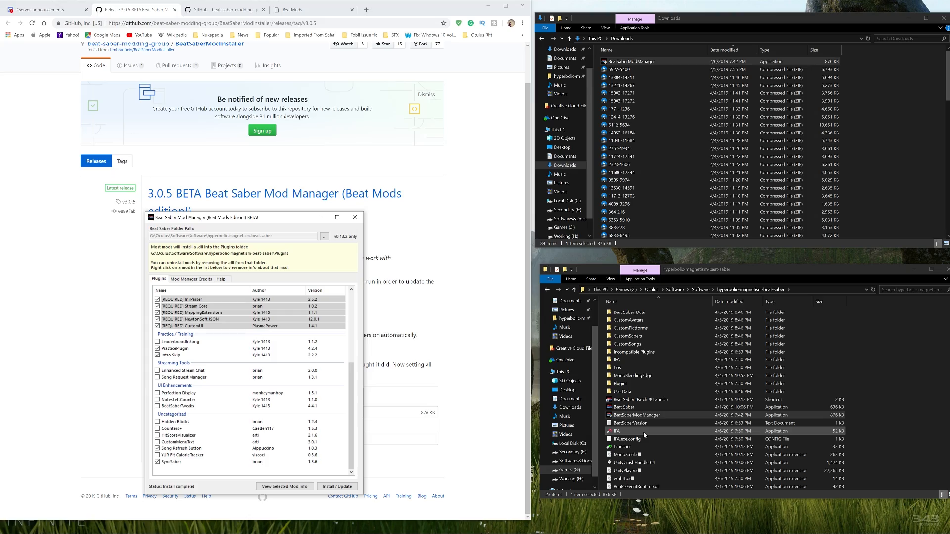
Step: Run Install / Update for the checked mods before returning to Mortal Kombat on Hard
left_click(643, 430)
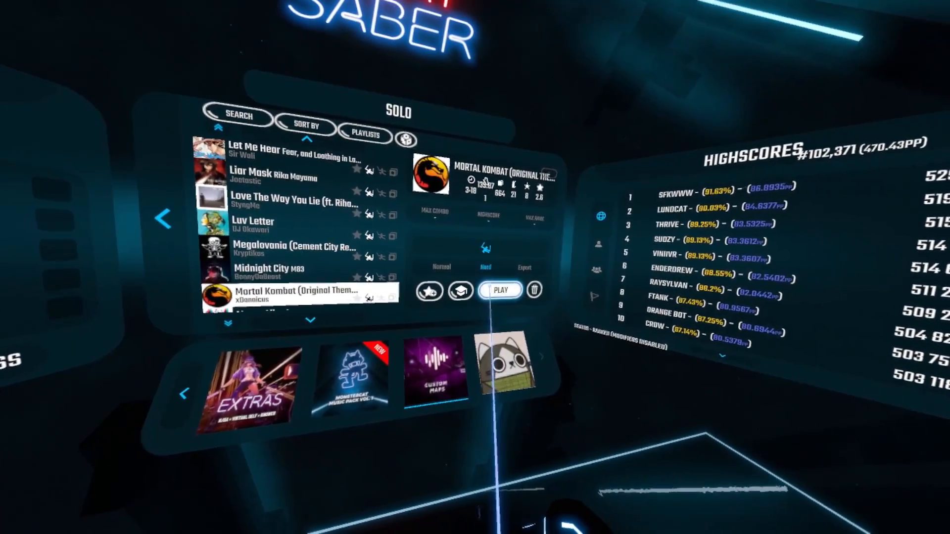
Step: Switch from the headset view to the browser showing beatmods.com/#/mods
left_click(499, 291)
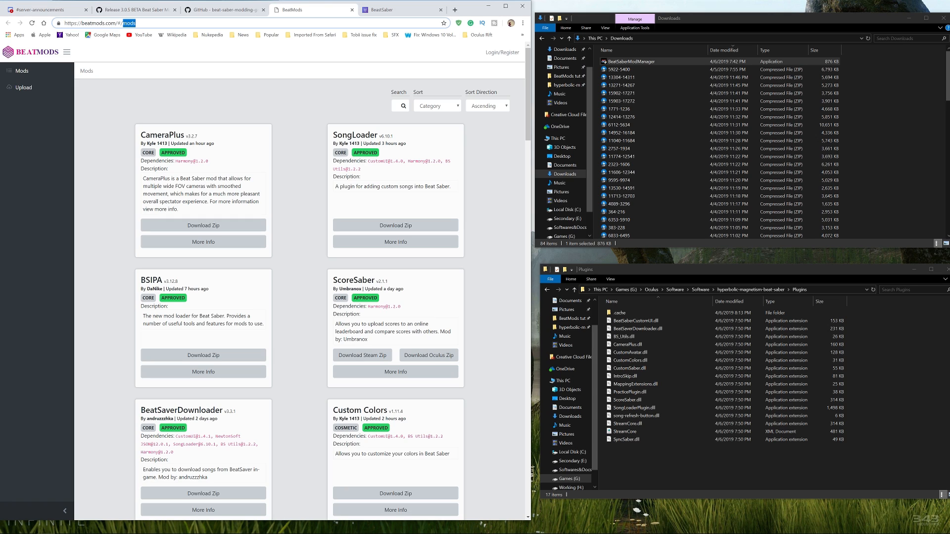
Step: Scroll the BeatMods catalogue down to the BeatSaberTweaks entry
left_click(120, 23)
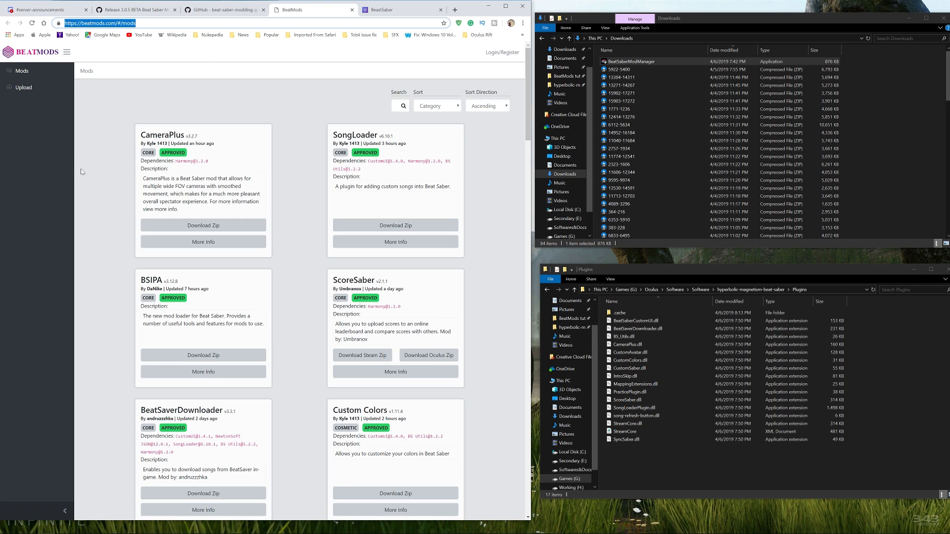
scroll("down", 3)
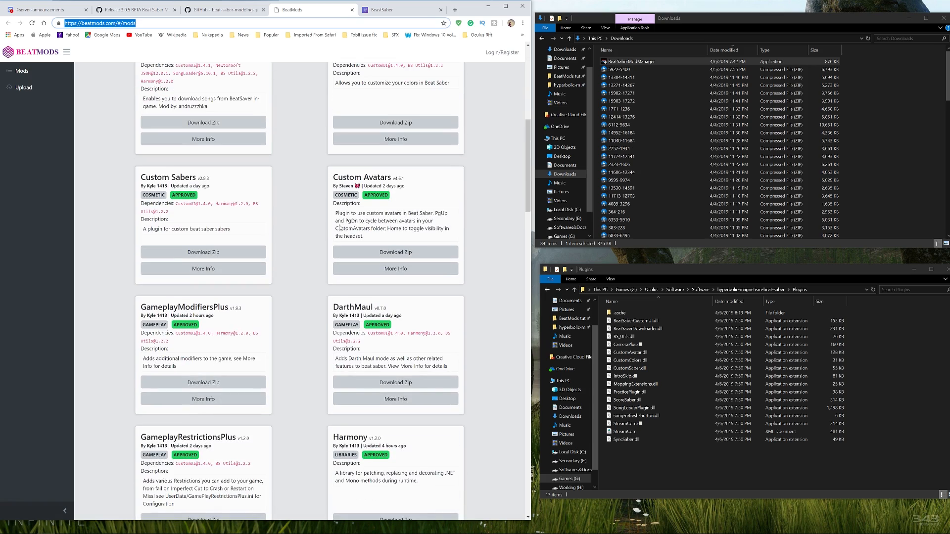
scroll("down", 3)
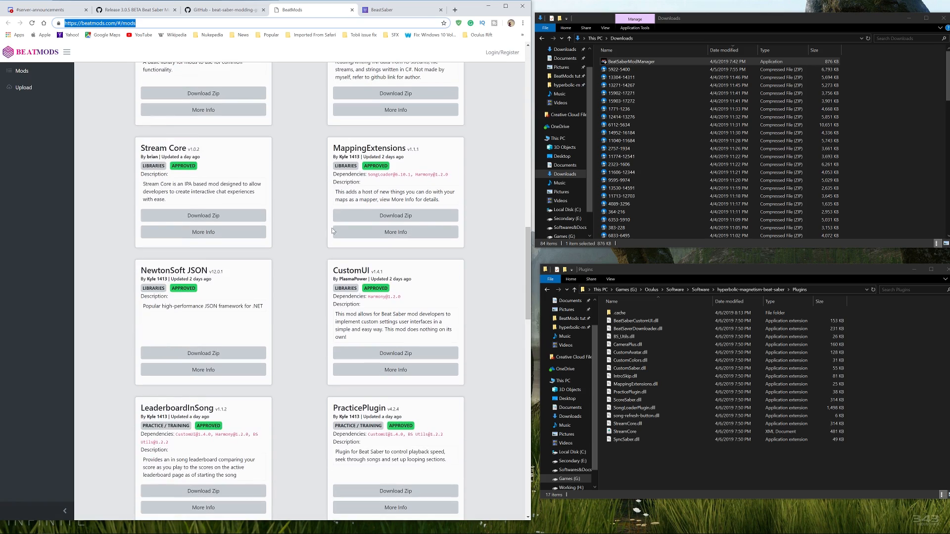
scroll("down", 3)
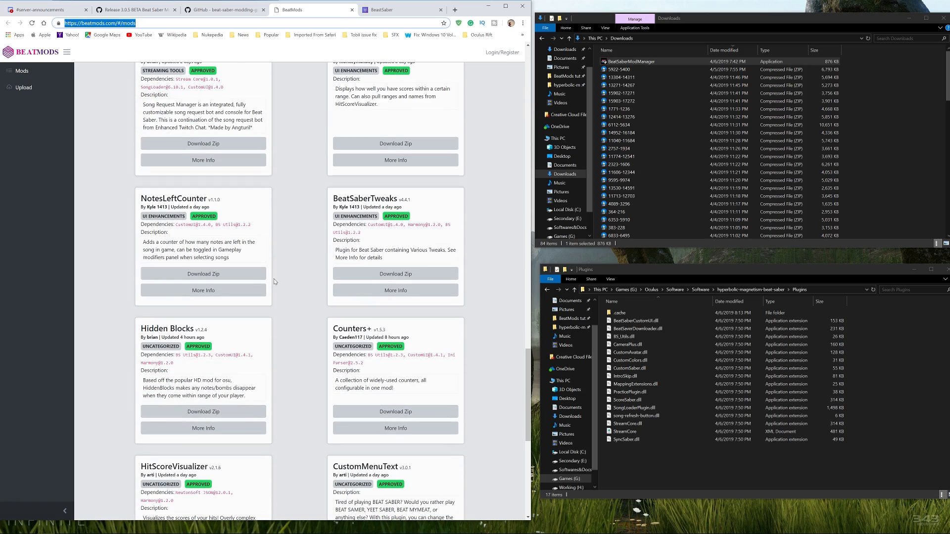
mouse_move(249, 249)
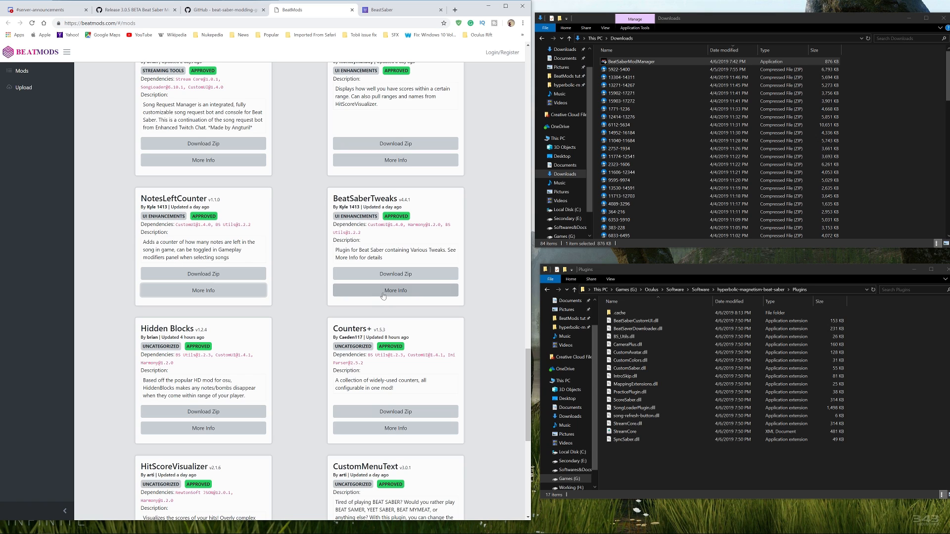
Step: View BeatSaberTweaks' GitHub page via More Info, then return to the mod list near NotesLeftCounter
left_click(395, 290)
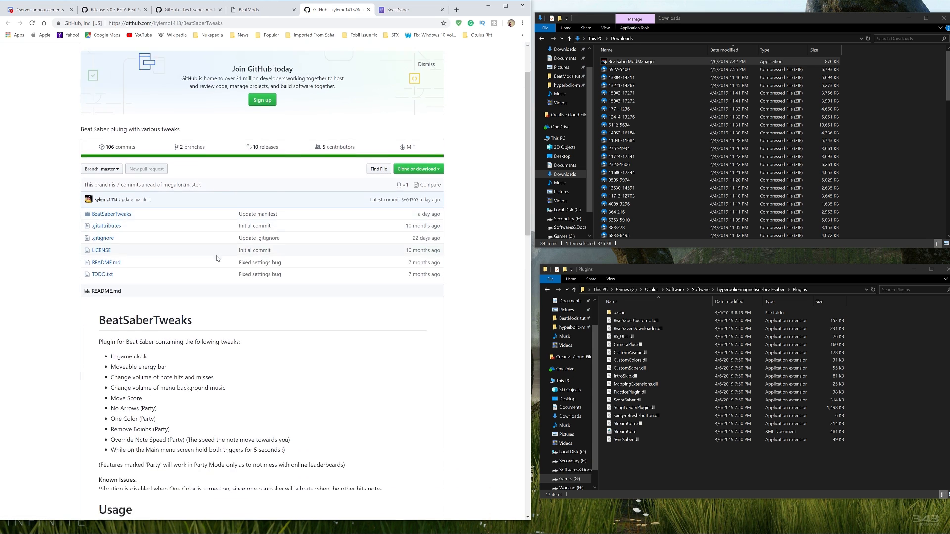
left_click(426, 64)
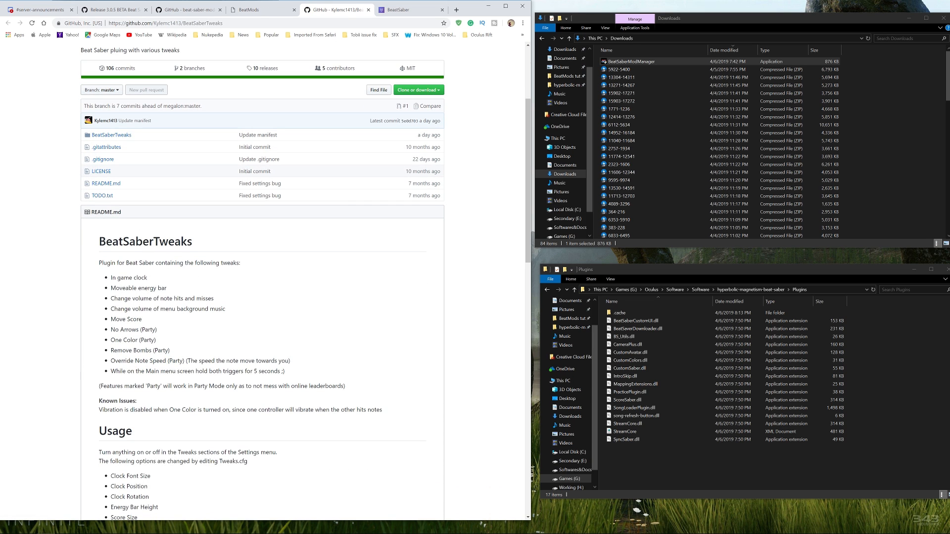
scroll("down", 3)
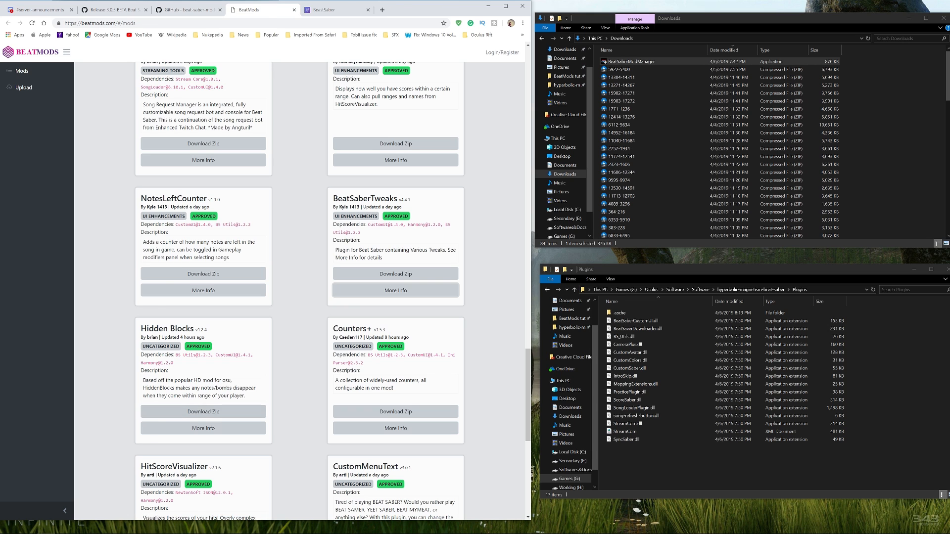
mouse_move(203, 273)
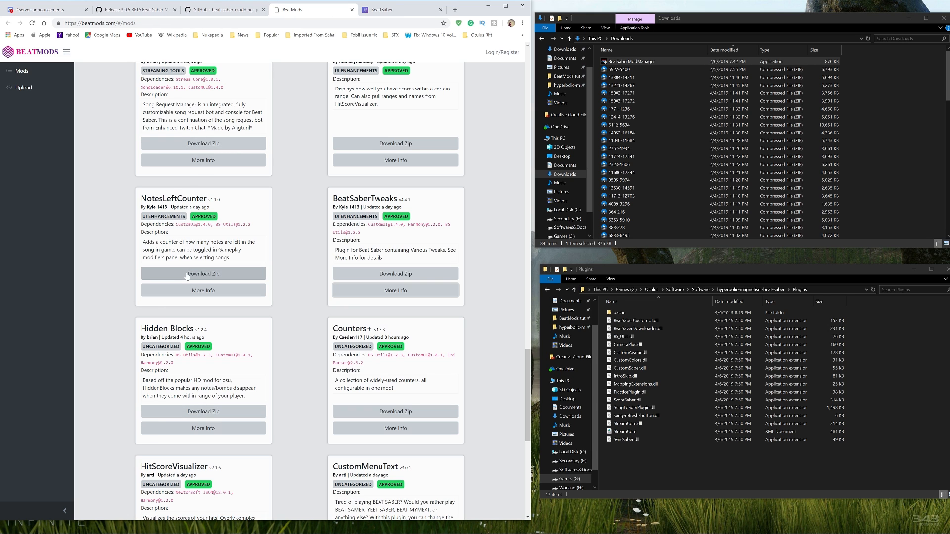
Step: Download the NotesLeftCounter zip and inspect NotesLeftCounter.dll inside its Plugins folder in Bandizip
left_click(203, 273)
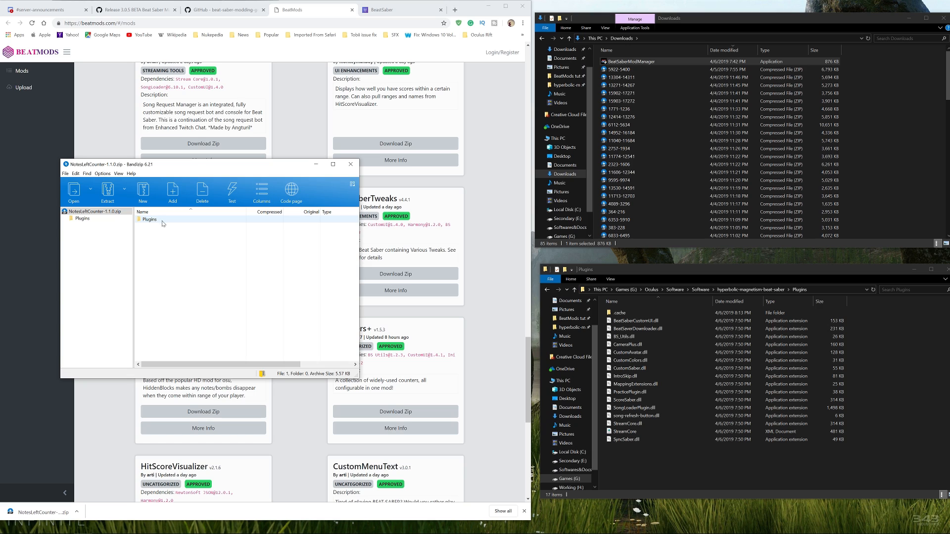
left_click(150, 219)
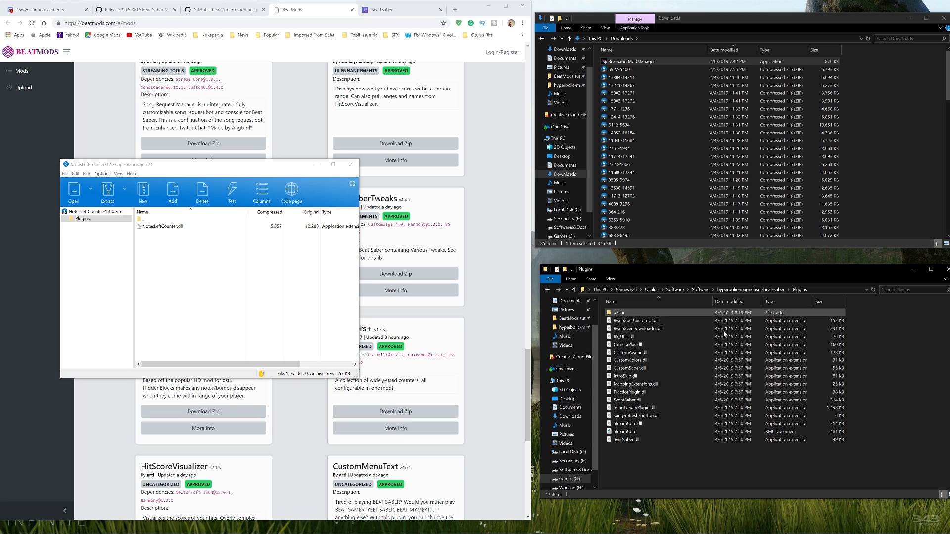
left_click(163, 225)
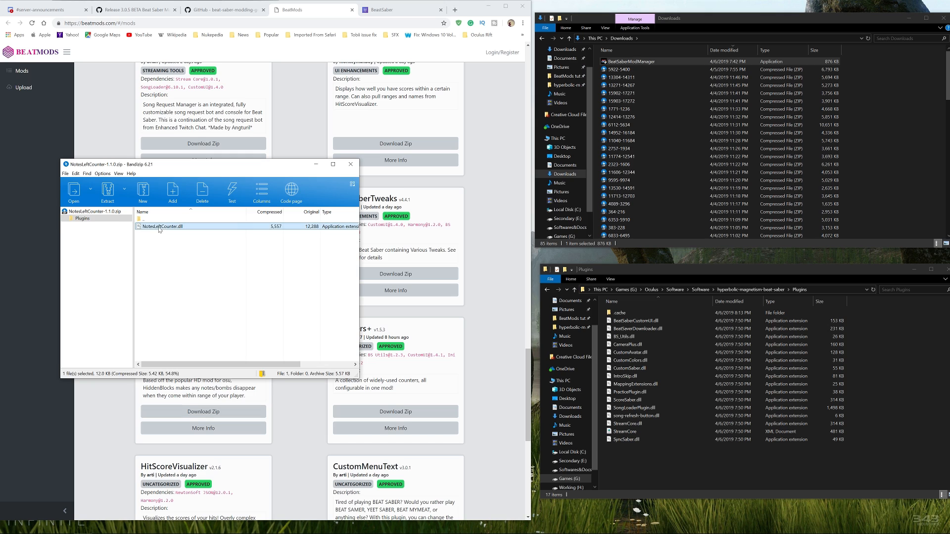
Step: Extract the archive into the Beat Saber game folder so the dll lands in Plugins
left_click(108, 193)
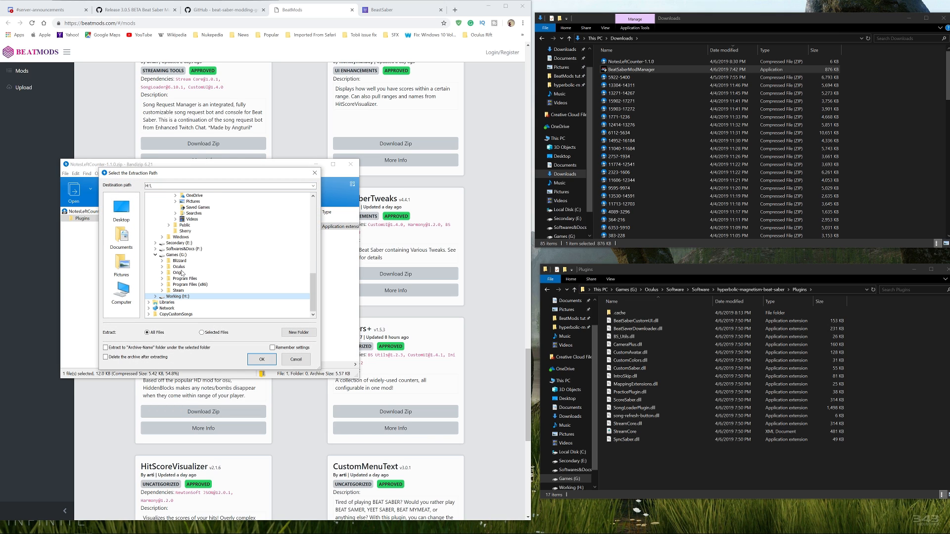
left_click(187, 290)
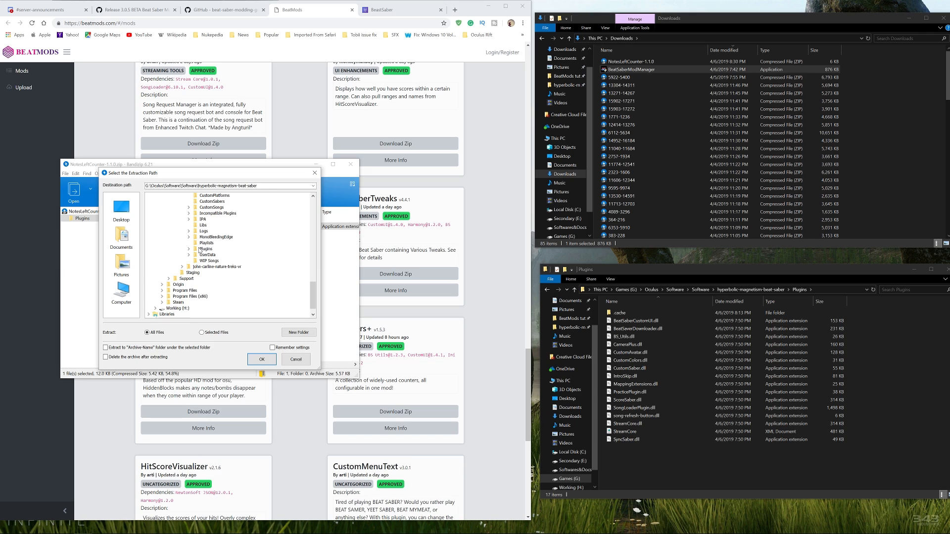
left_click(261, 360)
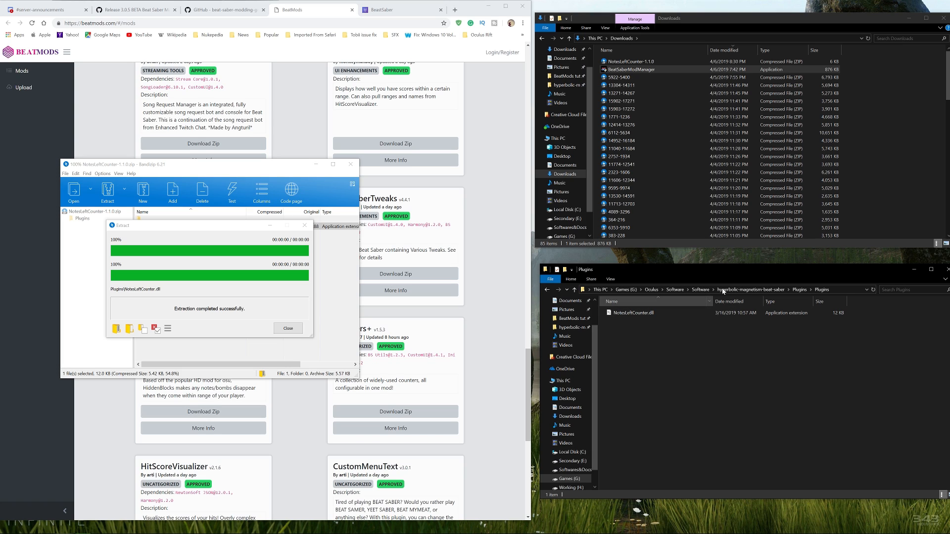
Step: Move NotesLeftCounter.dll into the main Plugins folder and delete the leftover nested Plugins folder
right_click(633, 313)
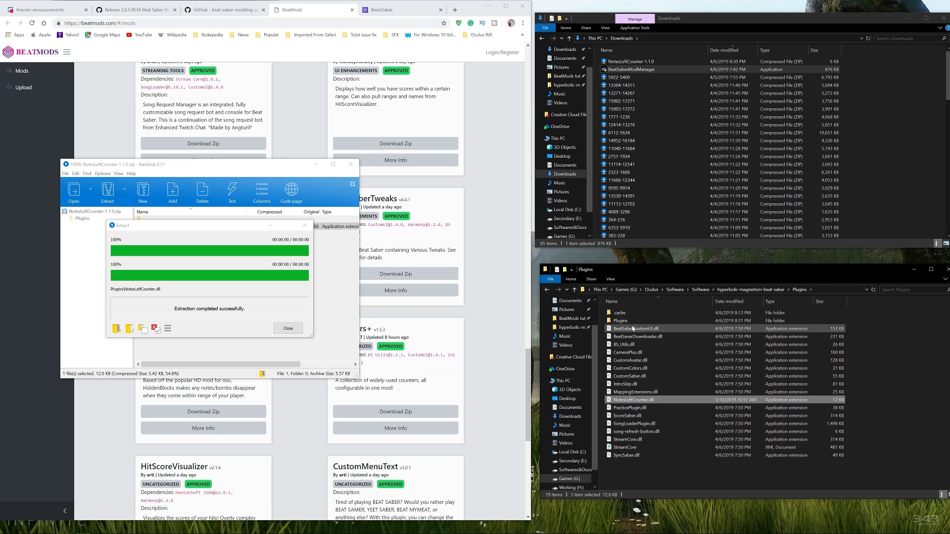
right_click(620, 320)
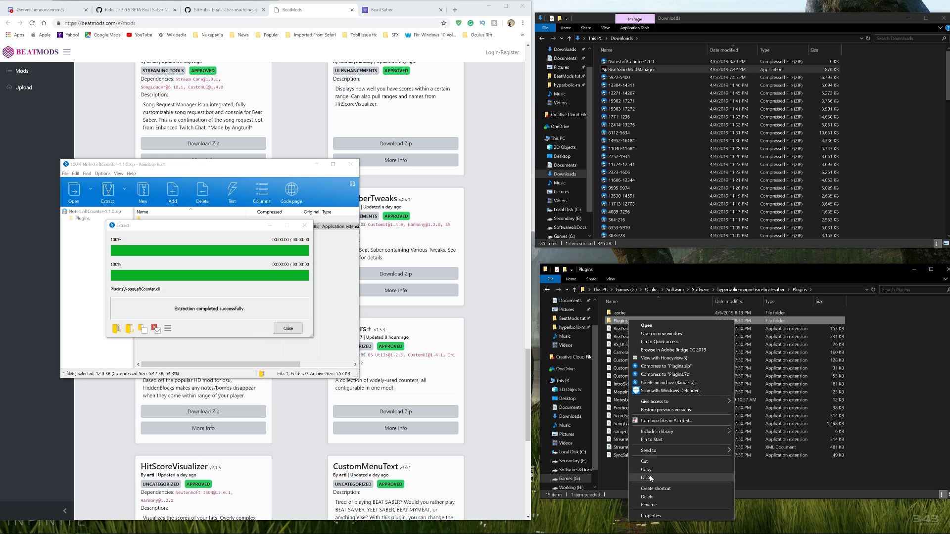
left_click(646, 497)
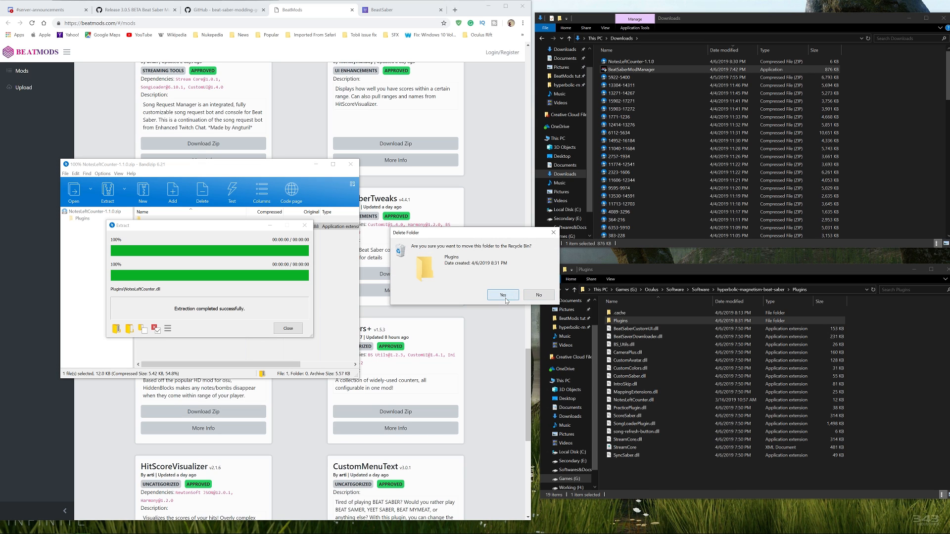
left_click(501, 294)
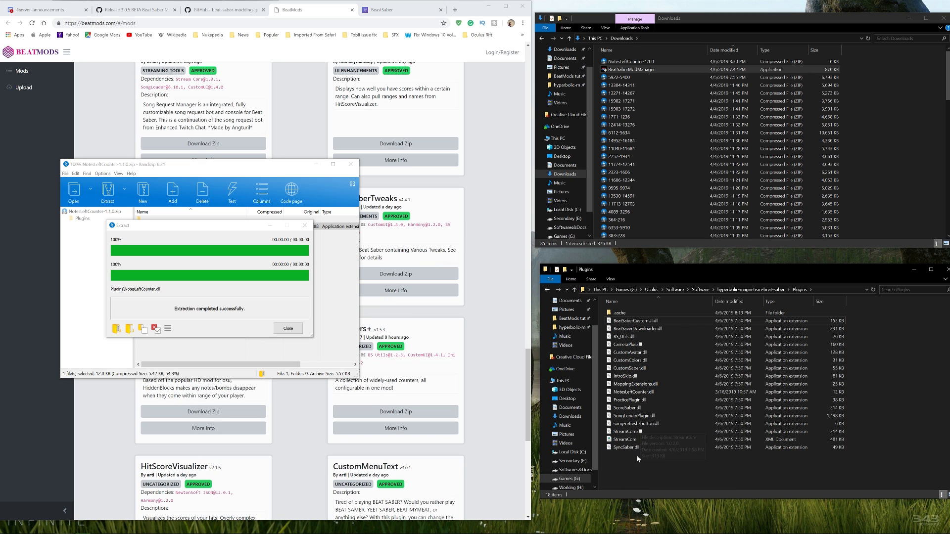
mouse_move(646, 456)
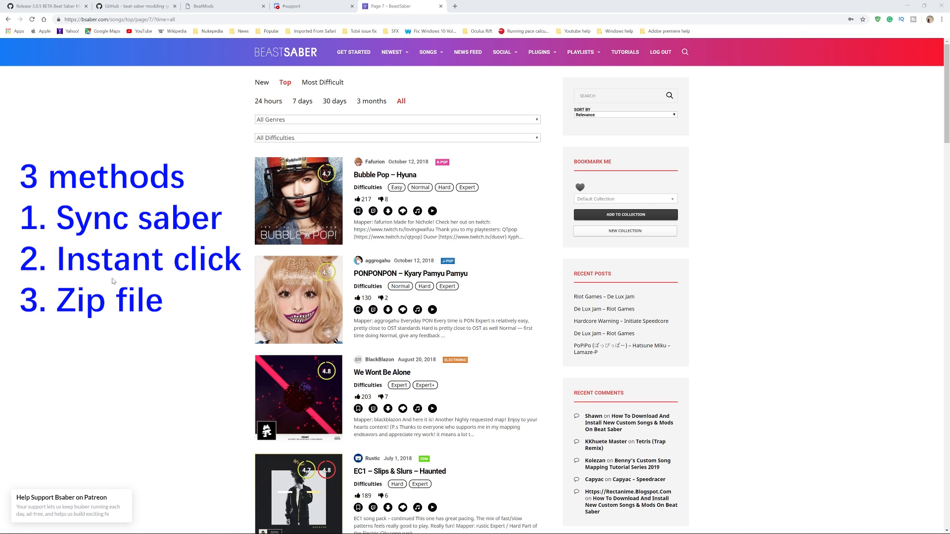
mouse_move(104, 125)
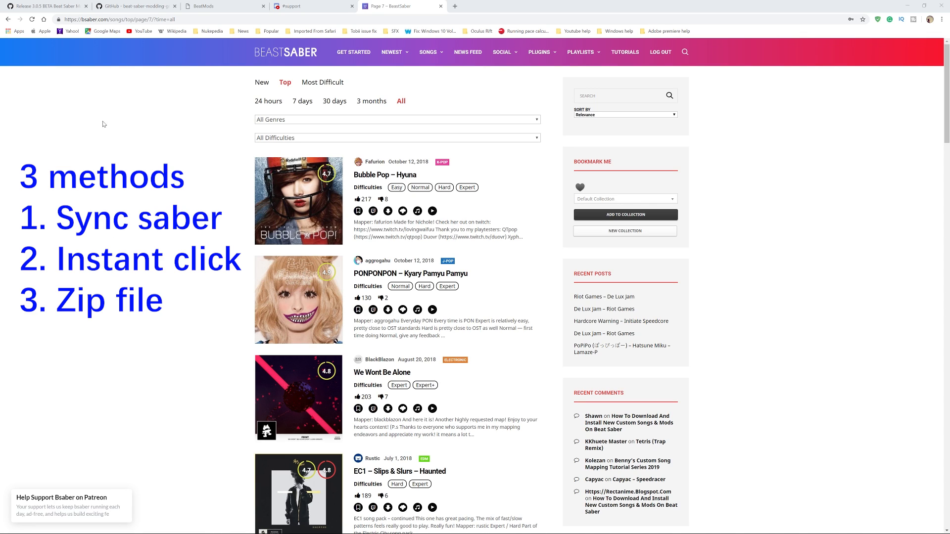
left_click(121, 19)
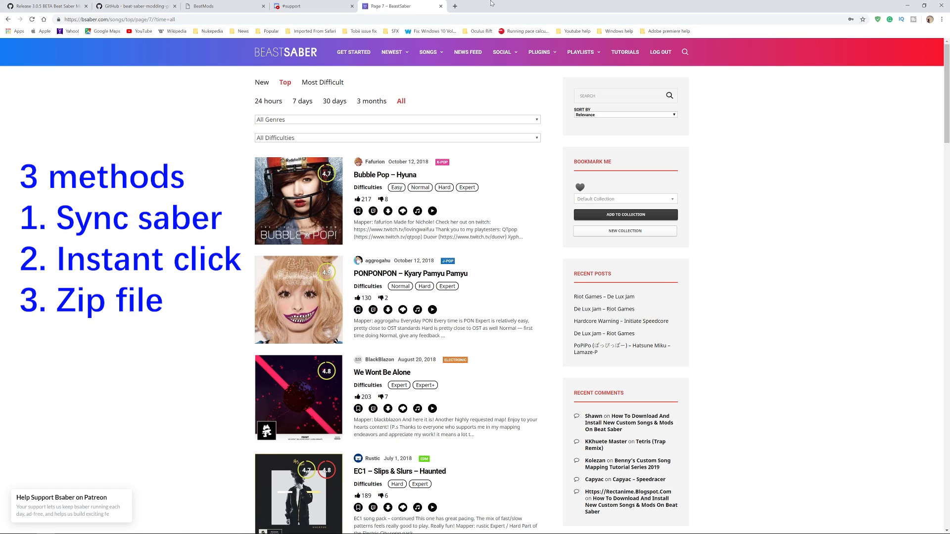
left_click(538, 53)
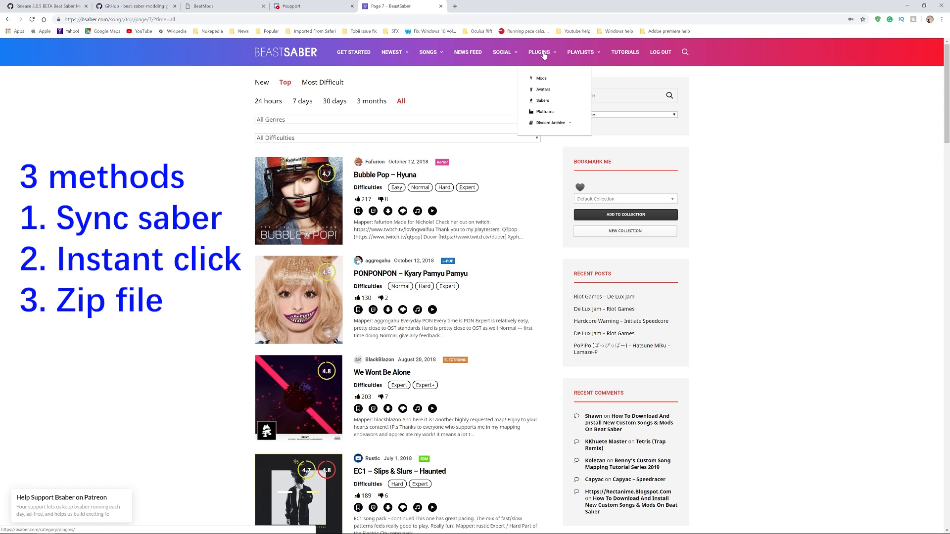
mouse_move(498, 52)
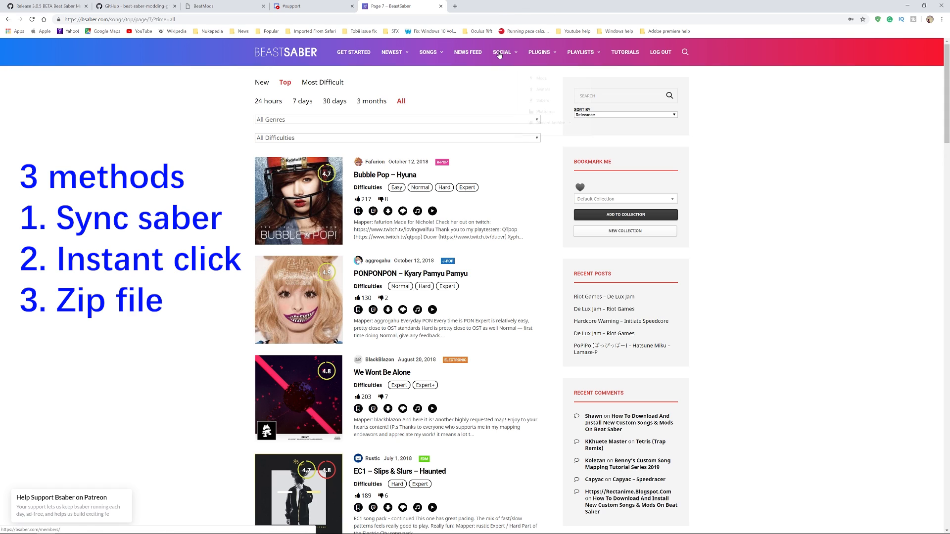
left_click(427, 52)
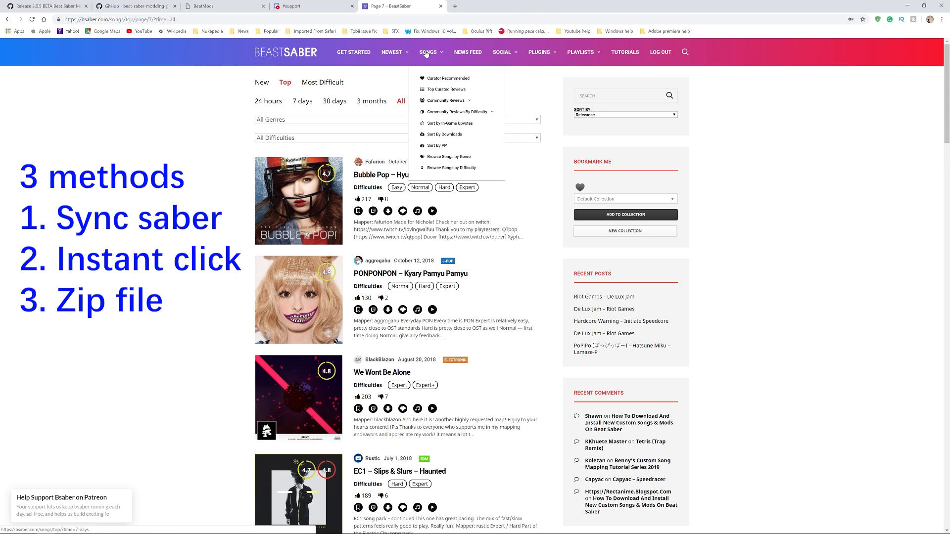
mouse_move(445, 89)
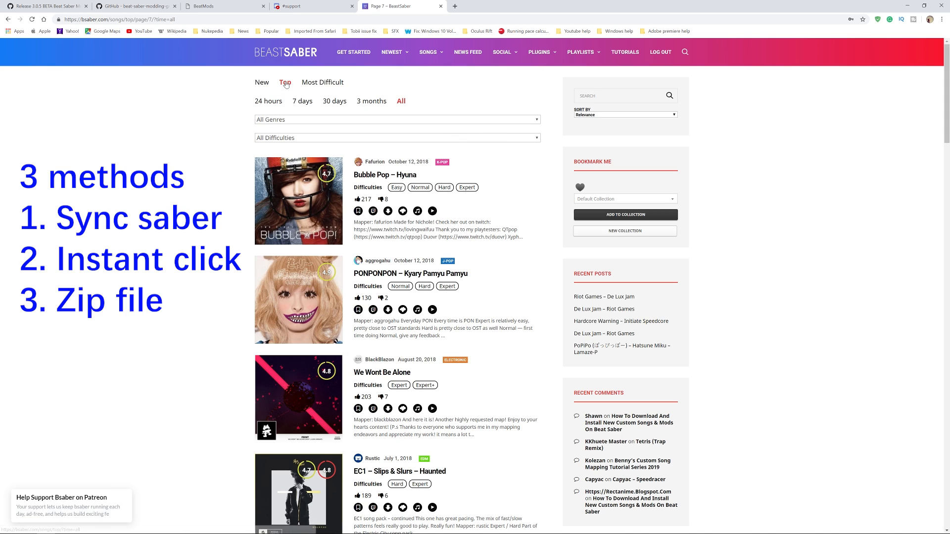
mouse_move(306, 109)
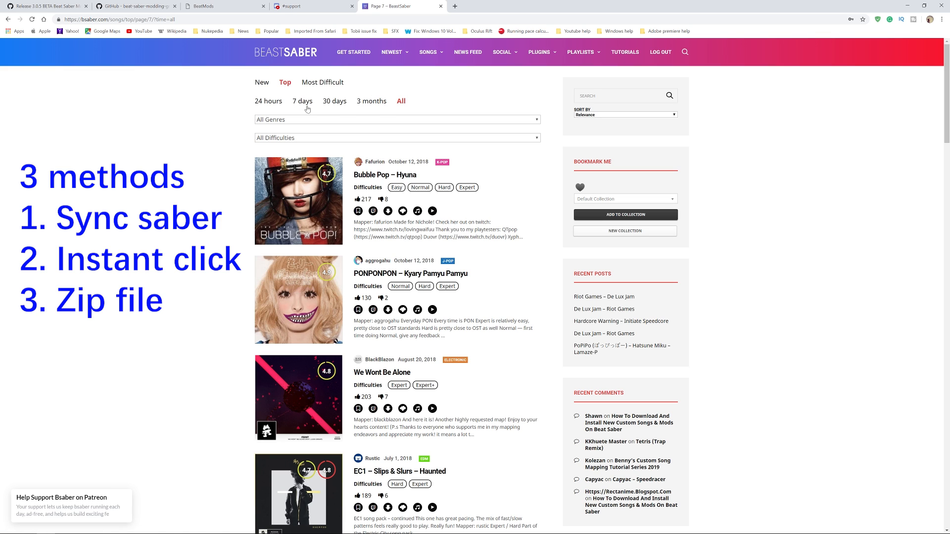
scroll("down", 3)
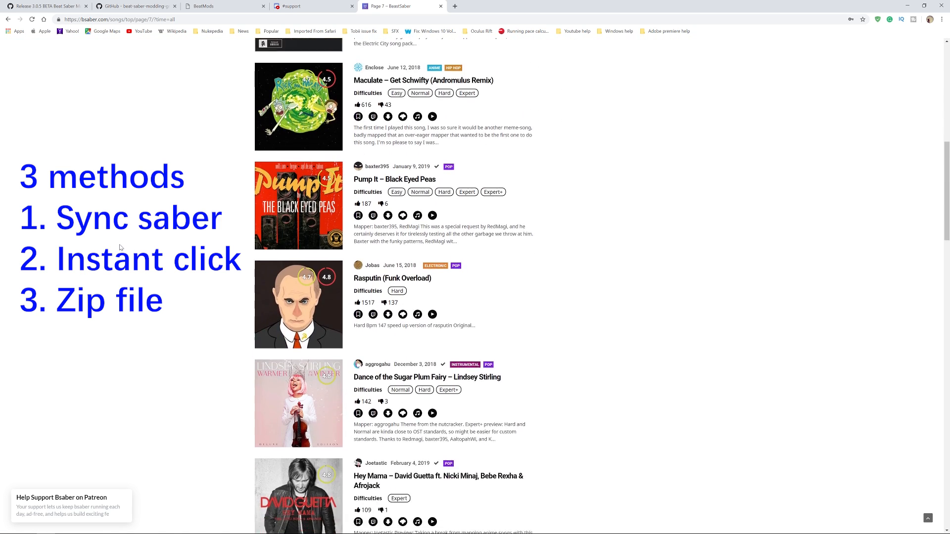
scroll("down", 3)
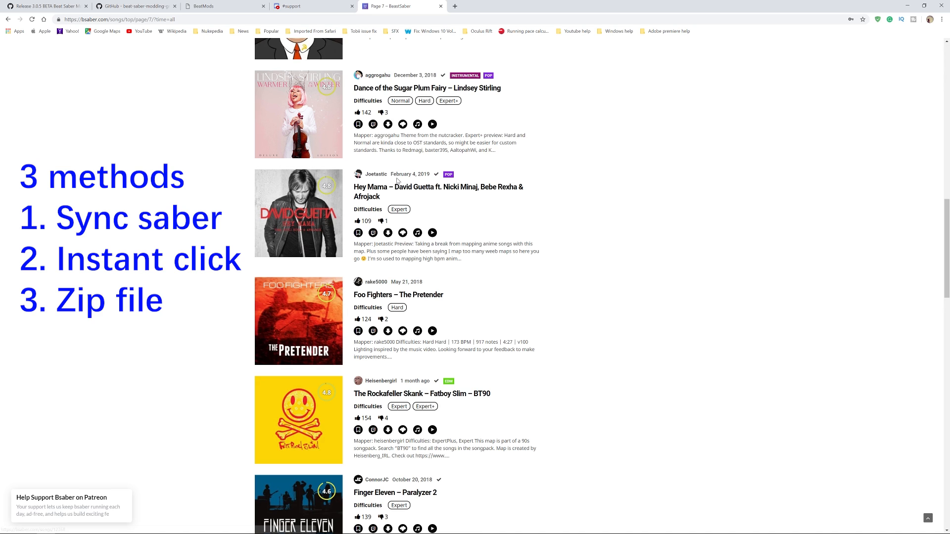
mouse_move(358, 232)
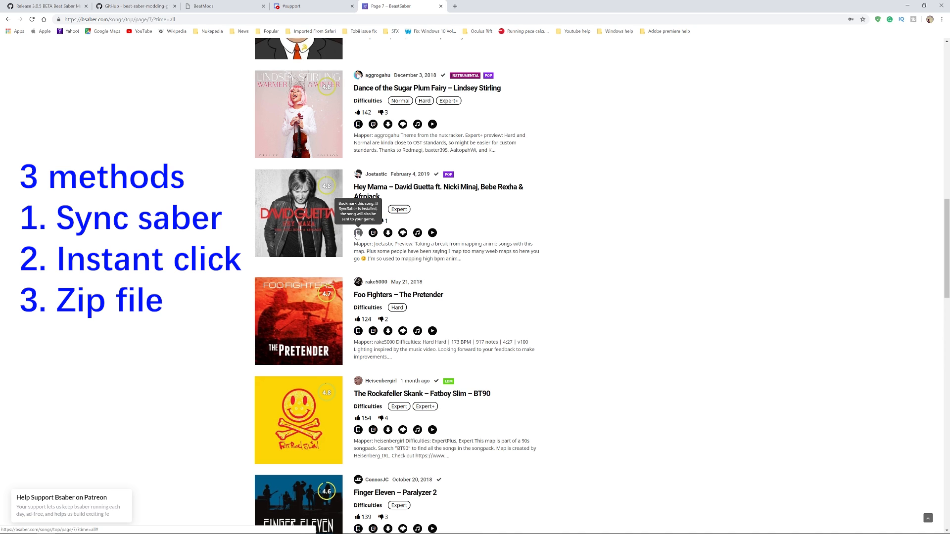
scroll("up", 3)
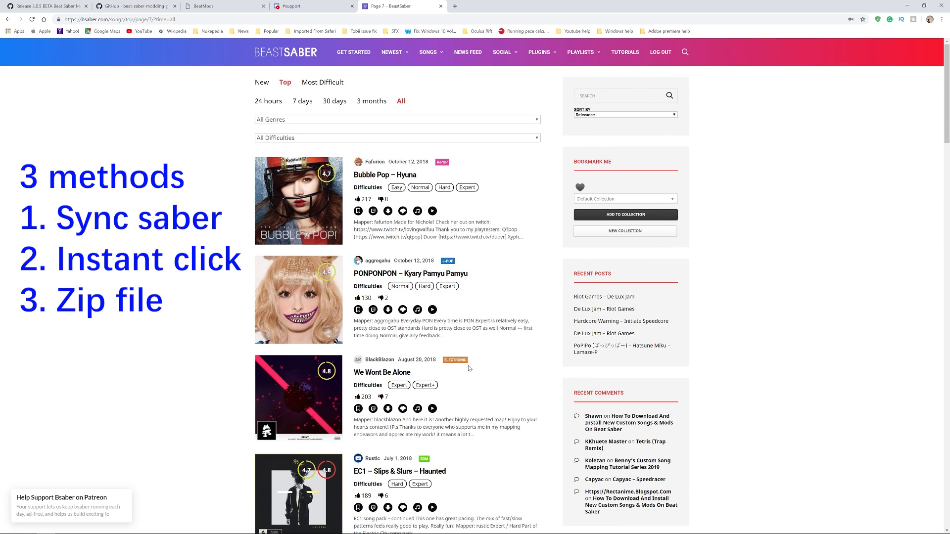
scroll("down", 3)
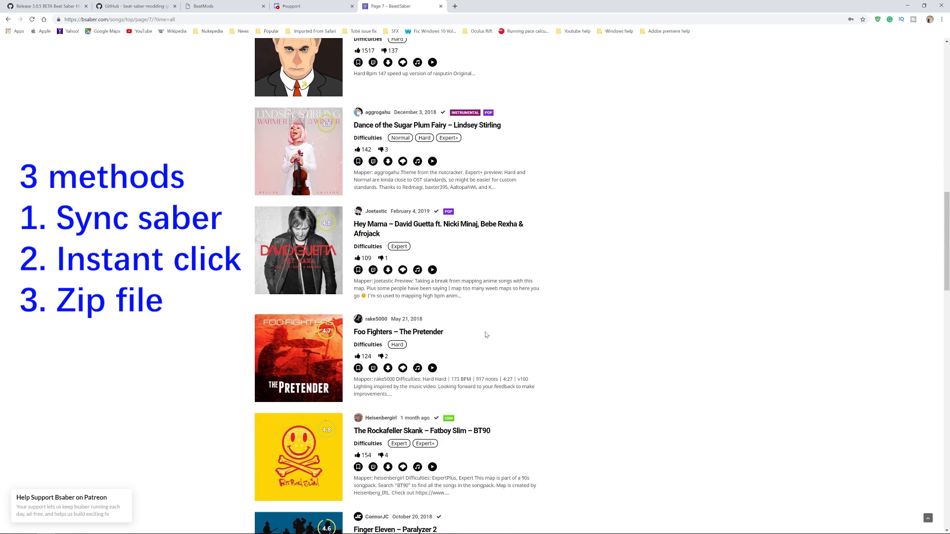
mouse_move(358, 269)
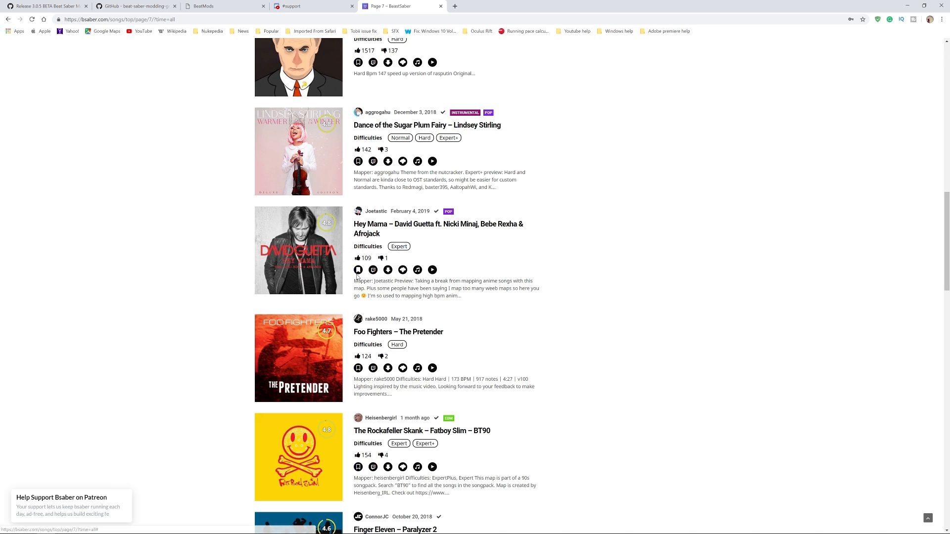
mouse_move(357, 269)
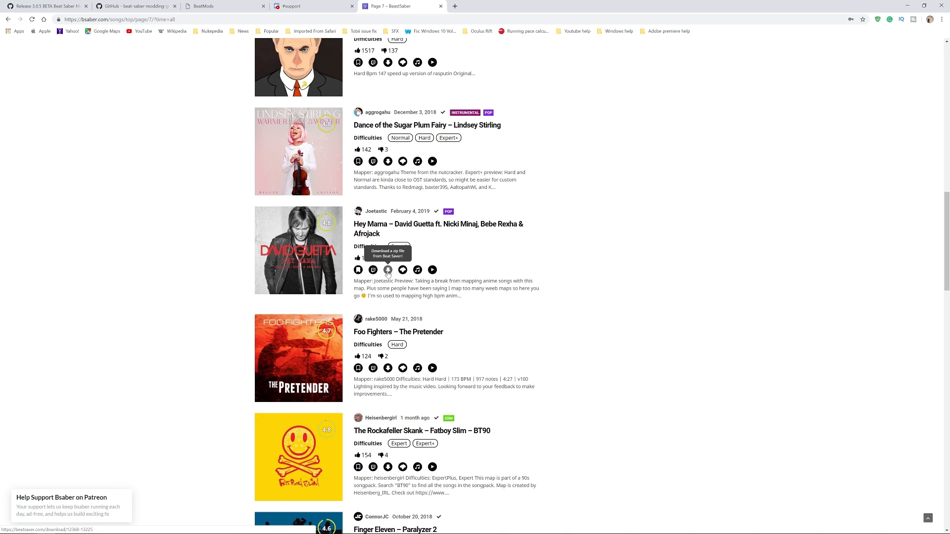
mouse_move(387, 274)
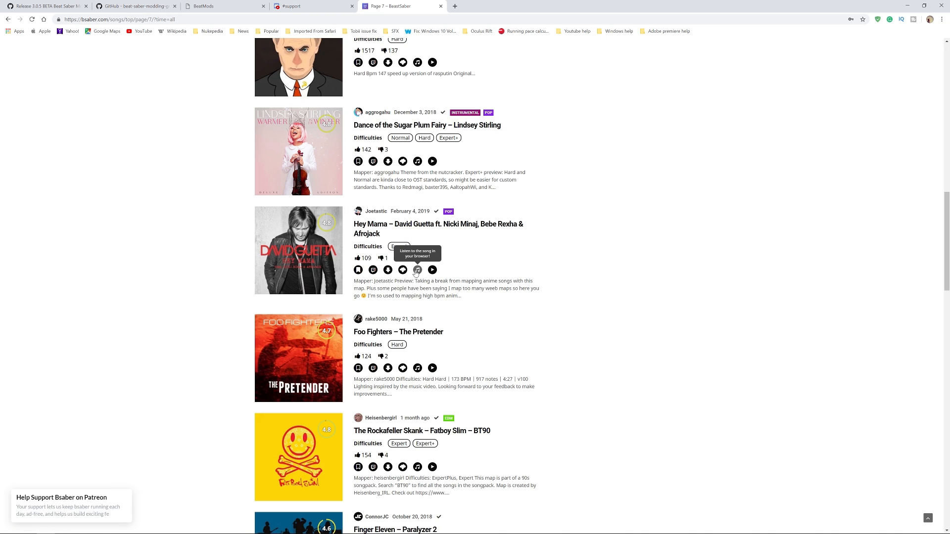
mouse_move(432, 269)
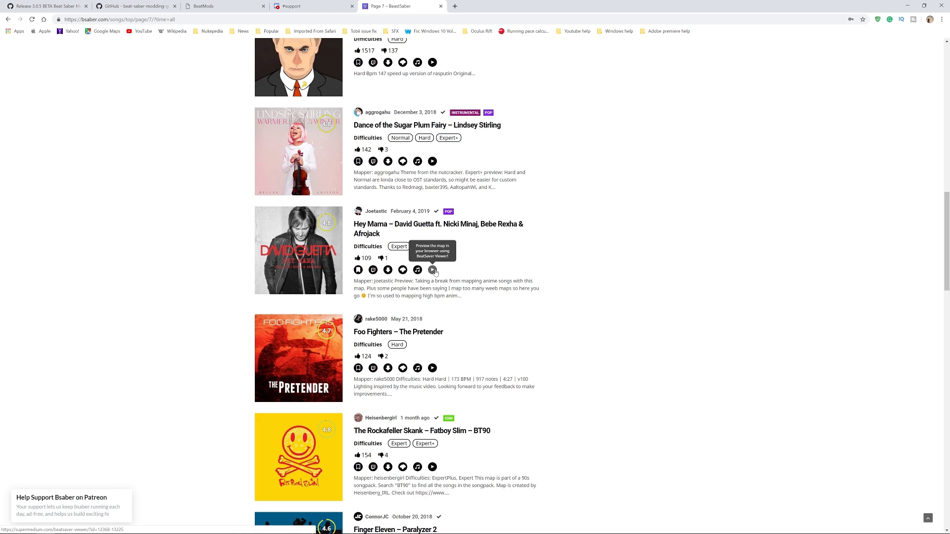
Step: Launch the Beat Saver Viewer preview for the Hey Mama map
left_click(432, 269)
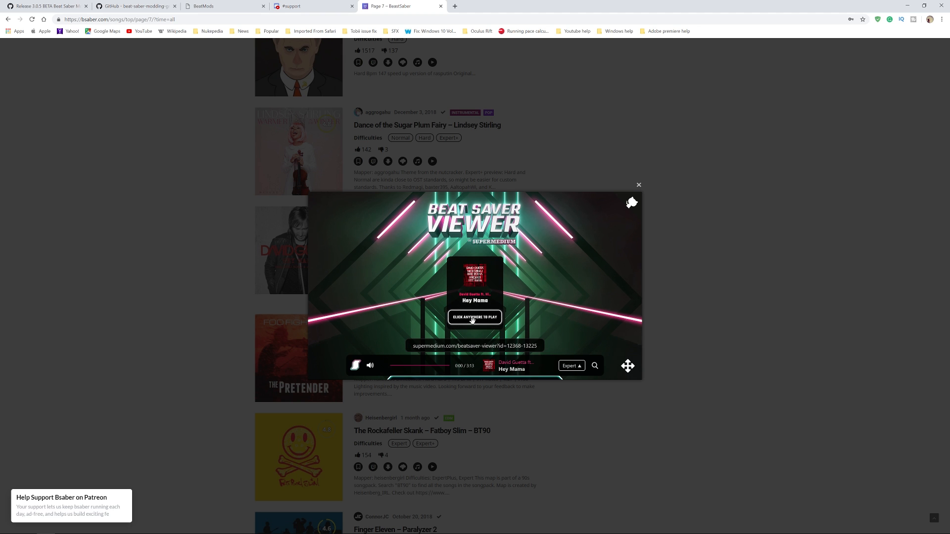
Step: Play the Hey Mama preview in the viewer, then close it back to the top songs list
left_click(473, 317)
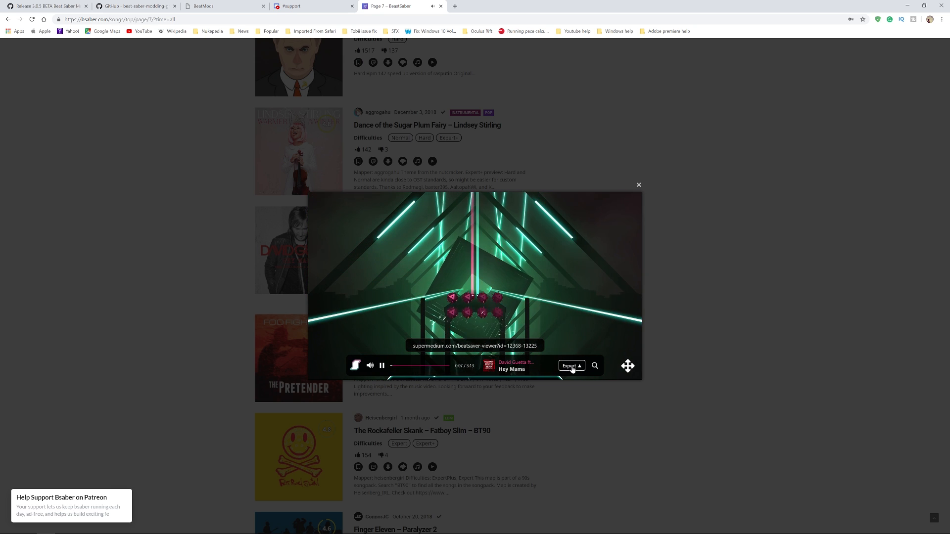
left_click(382, 365)
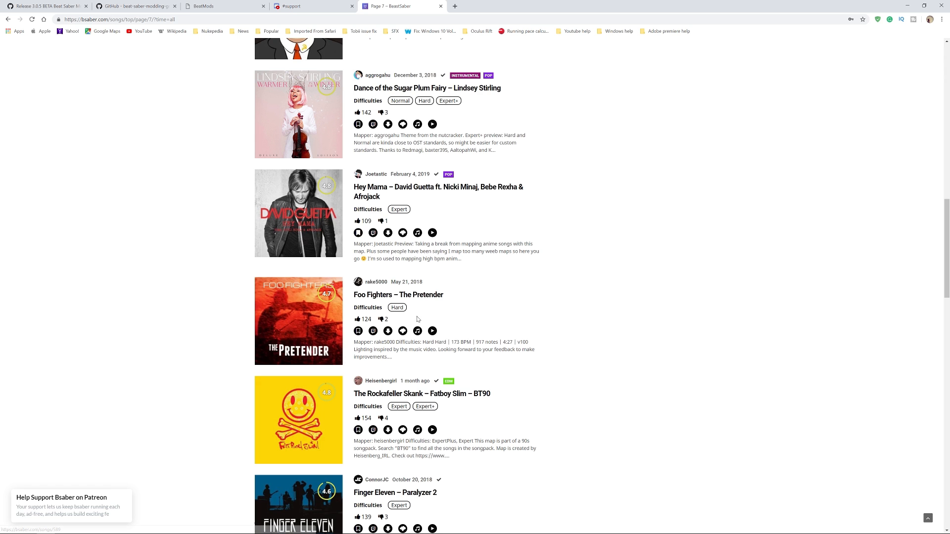
mouse_move(386, 331)
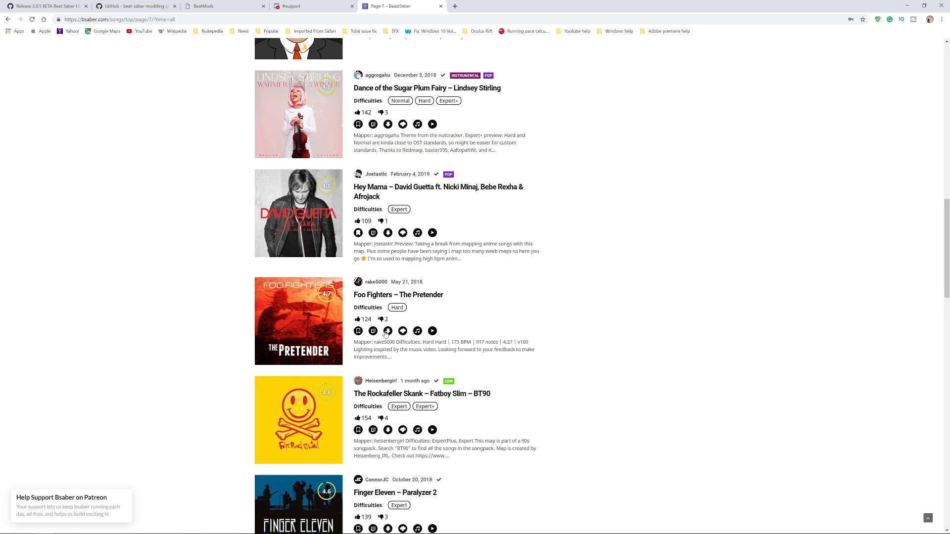
mouse_move(403, 330)
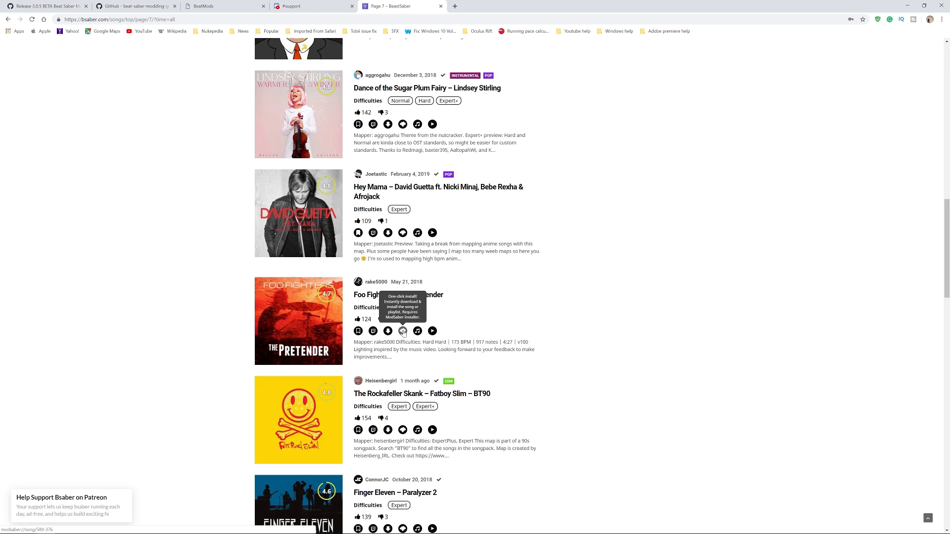
Step: Download the Finger Eleven – Paralyzer 2 zip and open it in Bandizip
scroll("down", 3)
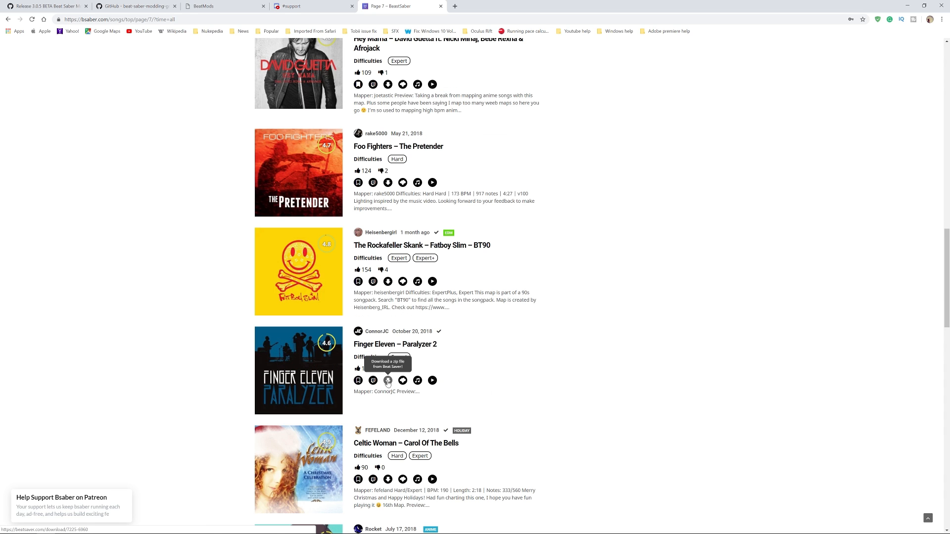
left_click(387, 380)
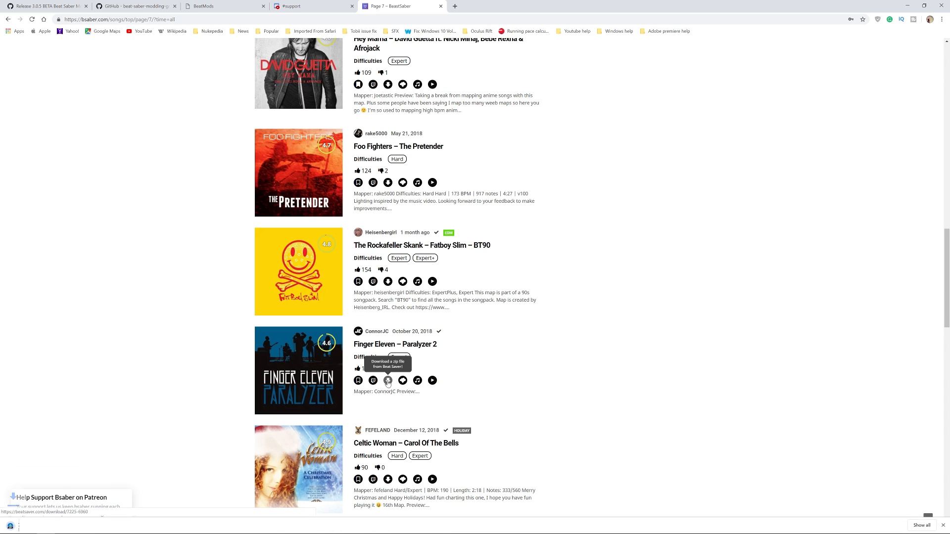
left_click(386, 380)
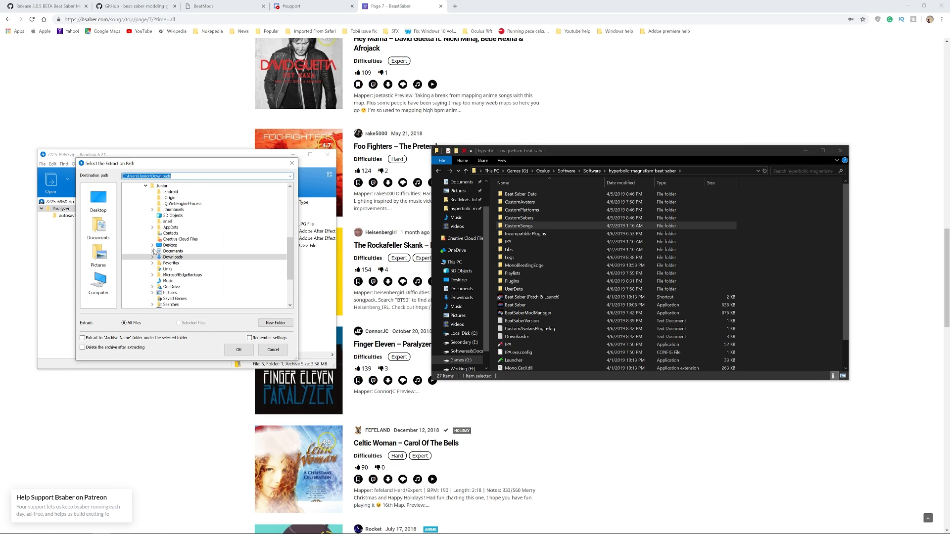
Step: Extract the Paralyzer 2 files into the game's CustomSongs folder and close the completion notice
left_click(272, 350)
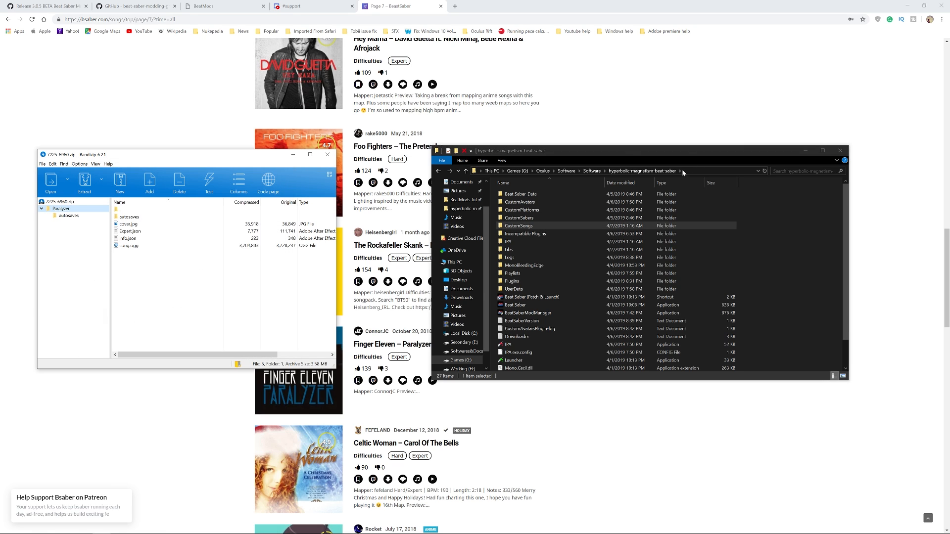
left_click(84, 182)
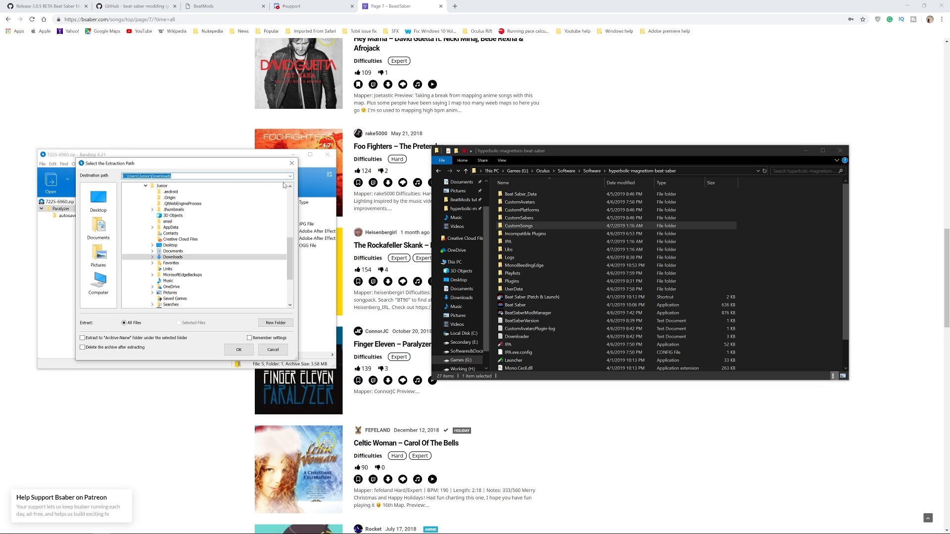
left_click(198, 191)
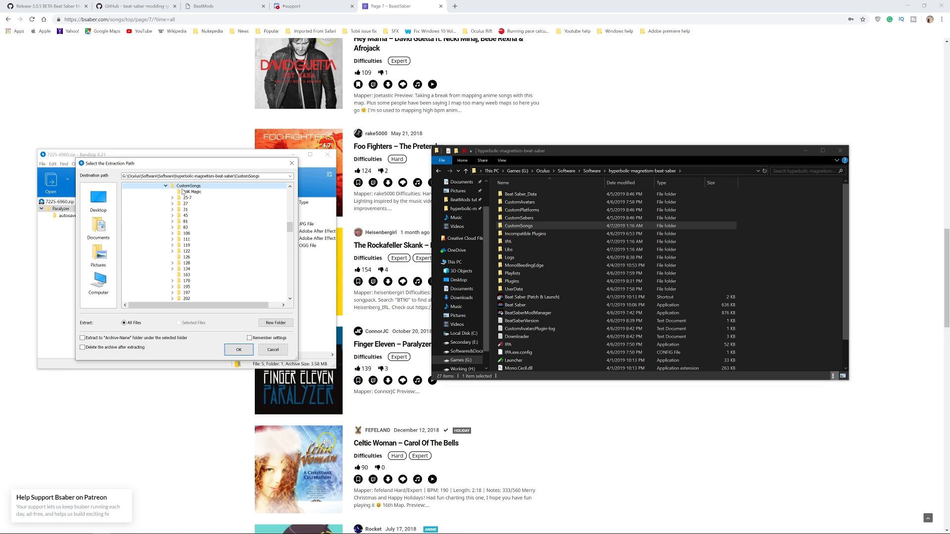
left_click(239, 349)
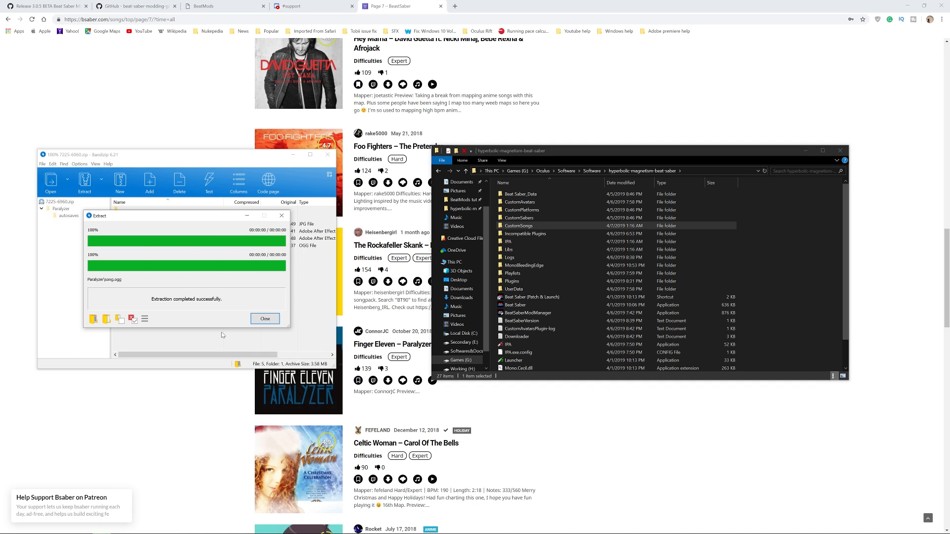
left_click(265, 318)
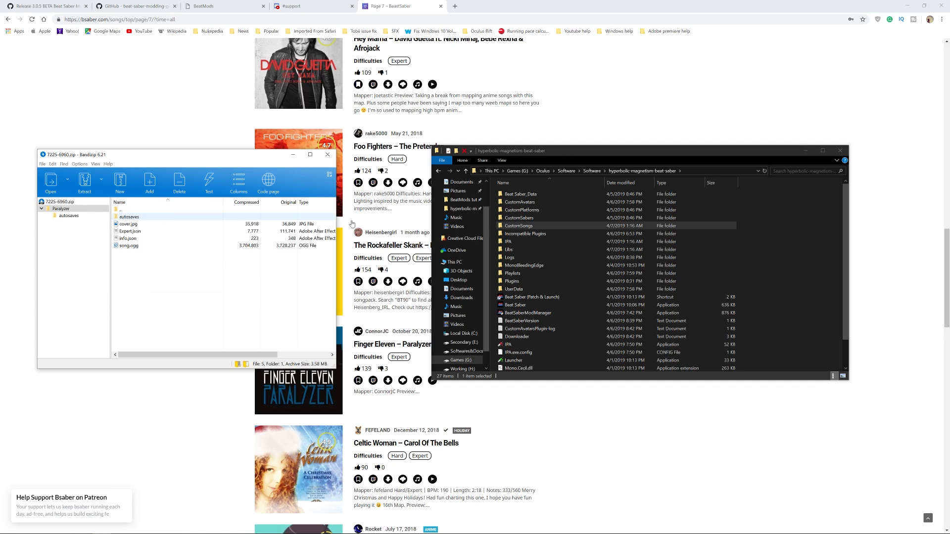
double_click(517, 226)
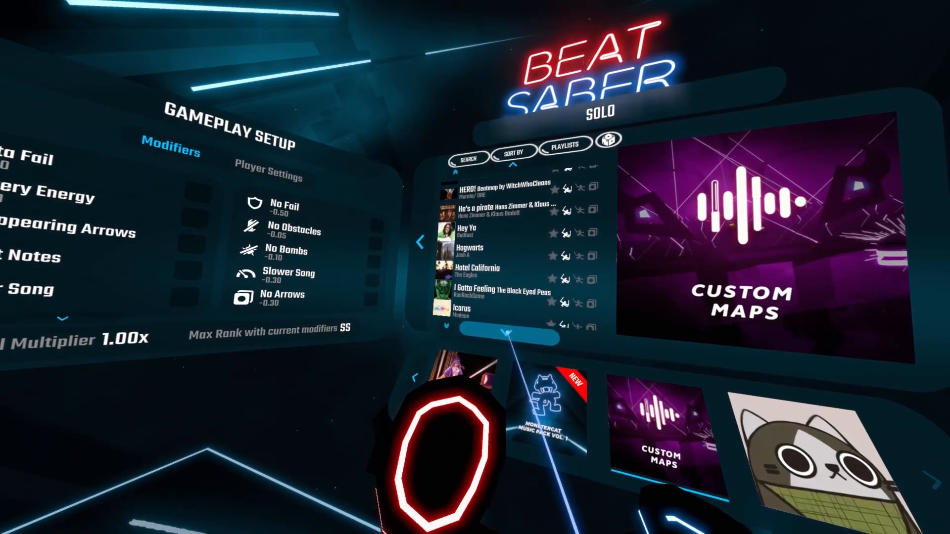
Step: Page down the Custom Maps list and select The Pretender to view its details
left_click(491, 268)
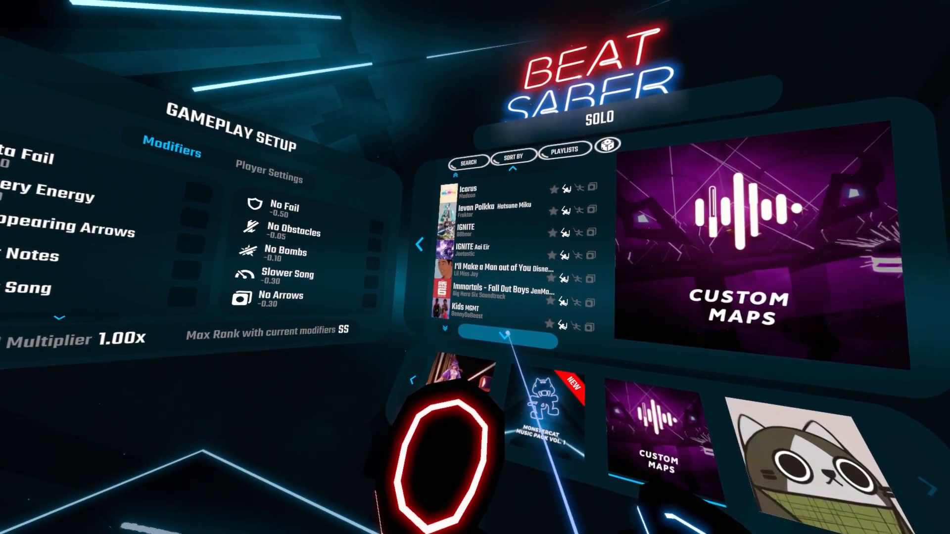
left_click(476, 254)
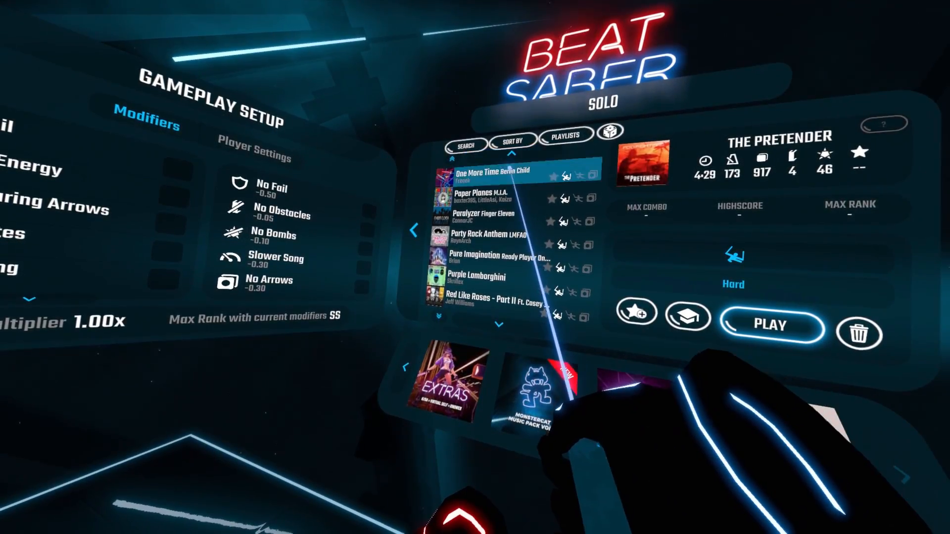
Step: Select Paralyzer by Finger Eleven and start playing it
left_click(508, 220)
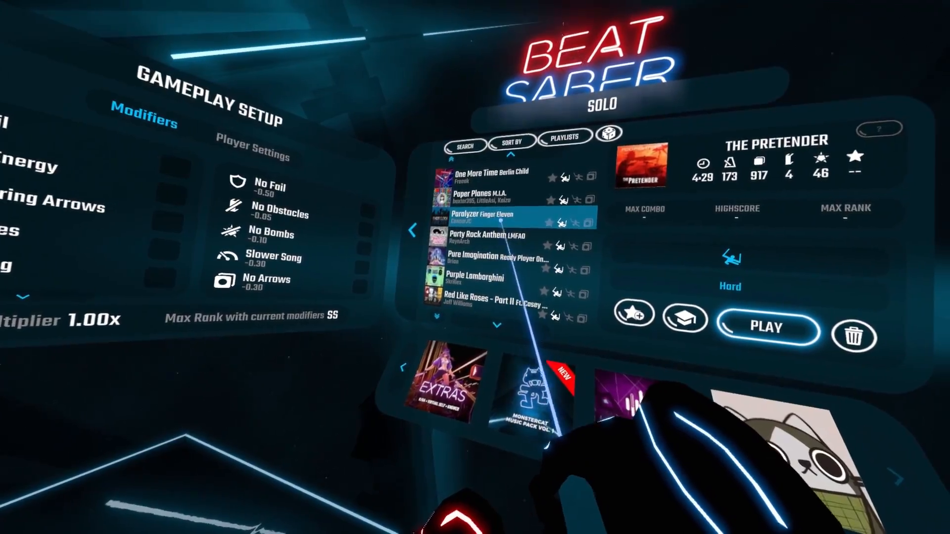
left_click(767, 327)
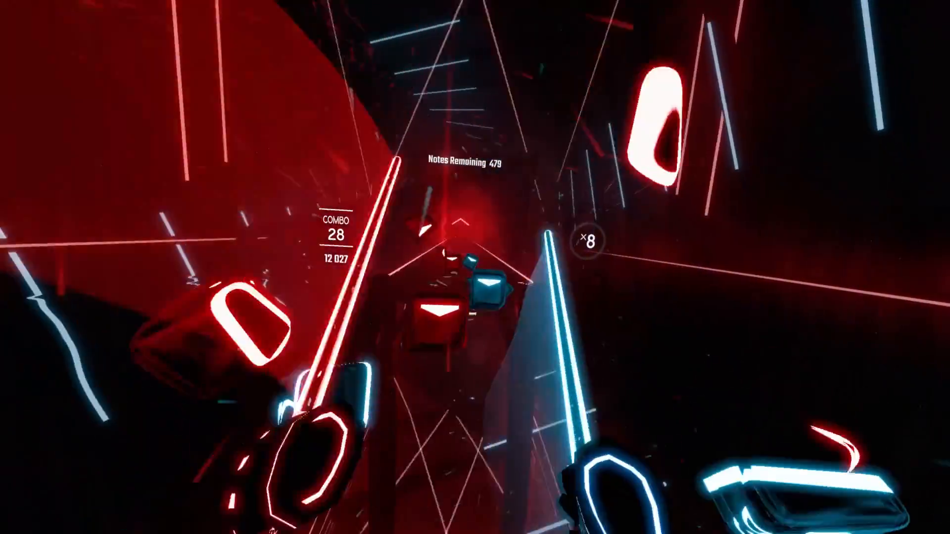